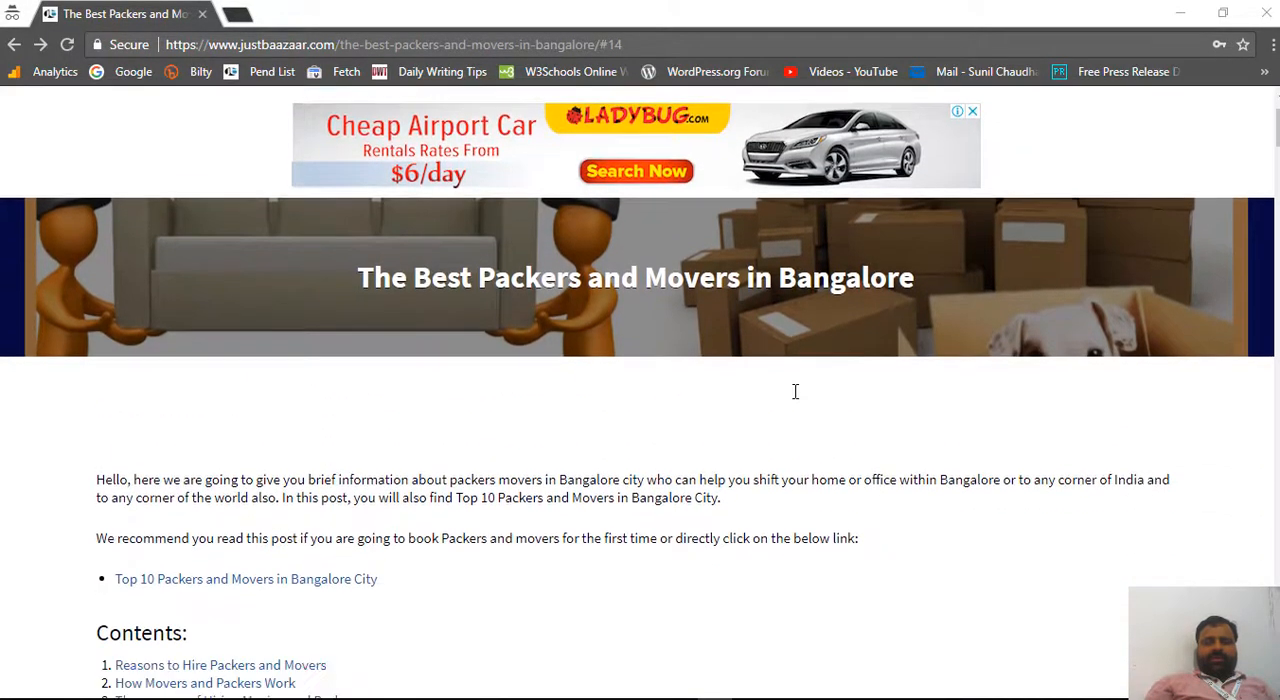
Scroll down the certified packers and movers listing grid until the Gati Packers And Movers card shows above the footer
scroll(down, 3)
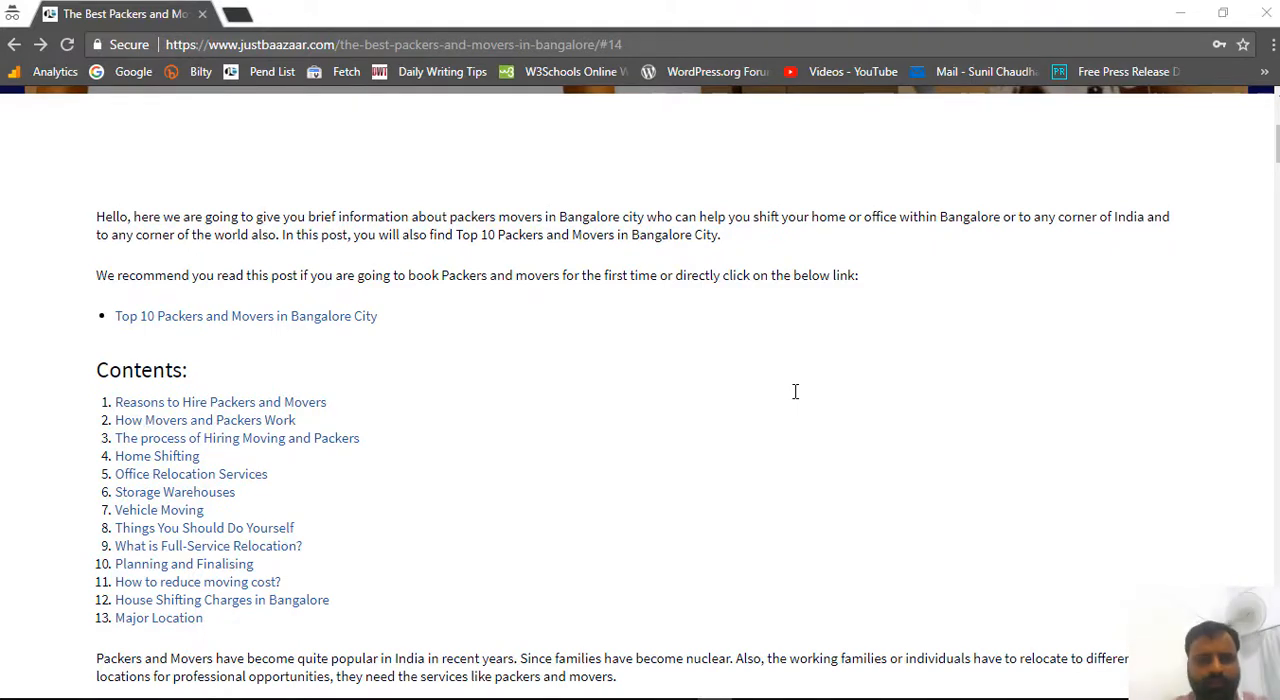
mouse_move(308, 510)
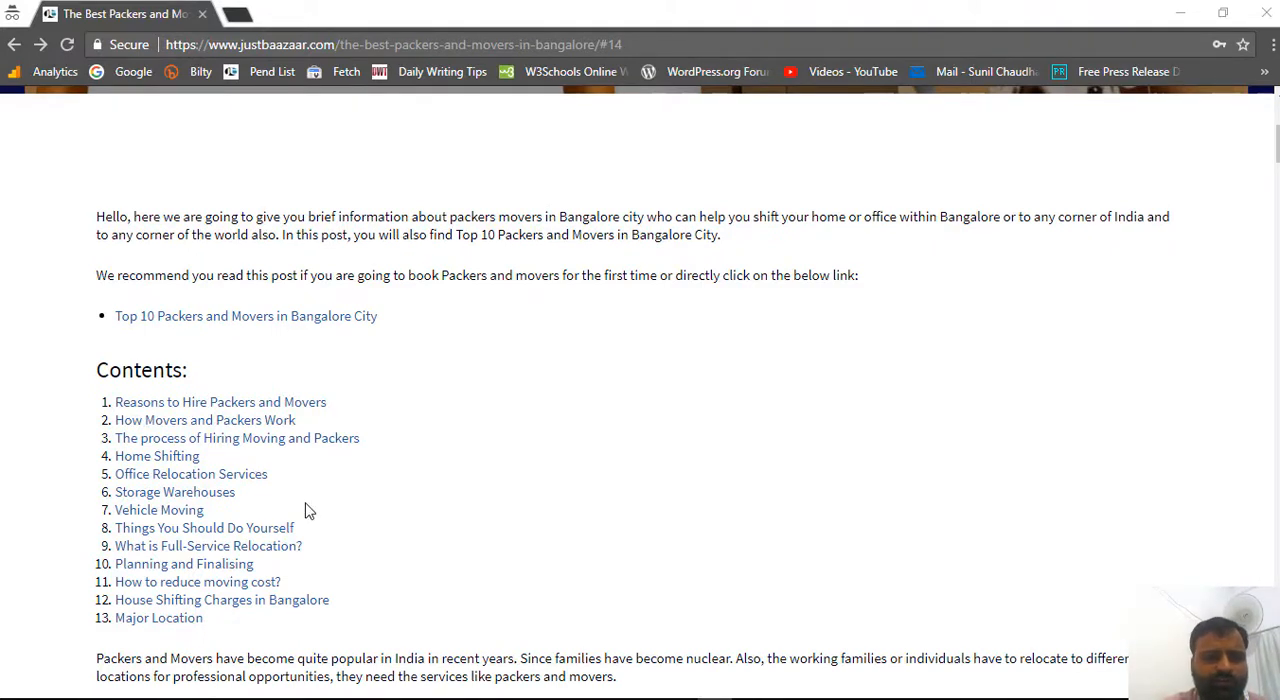
scroll(down, 3)
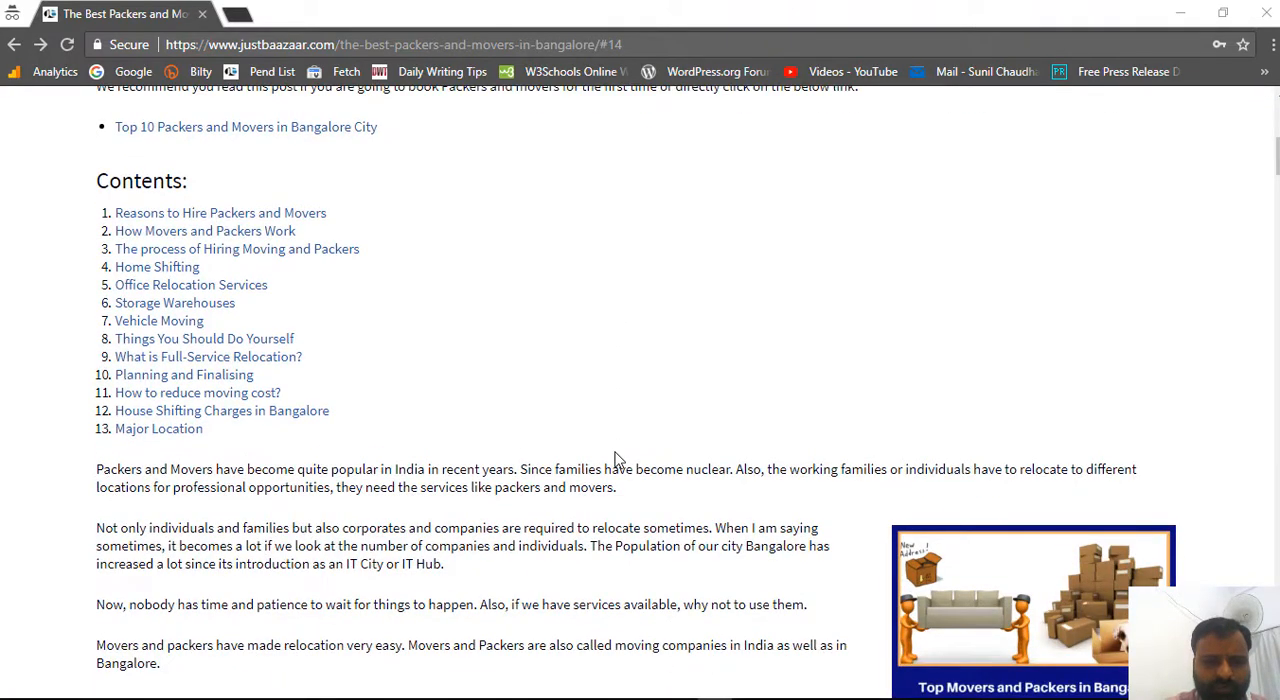
scroll(down, 3)
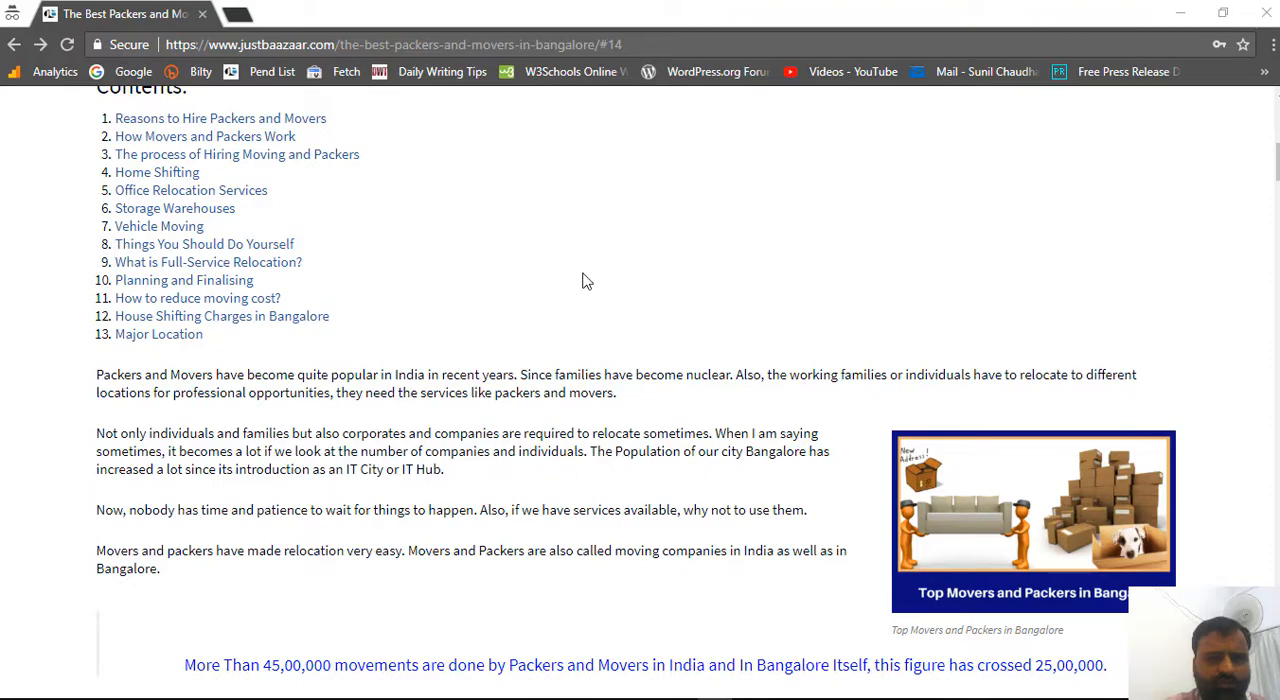
scroll(down, 3)
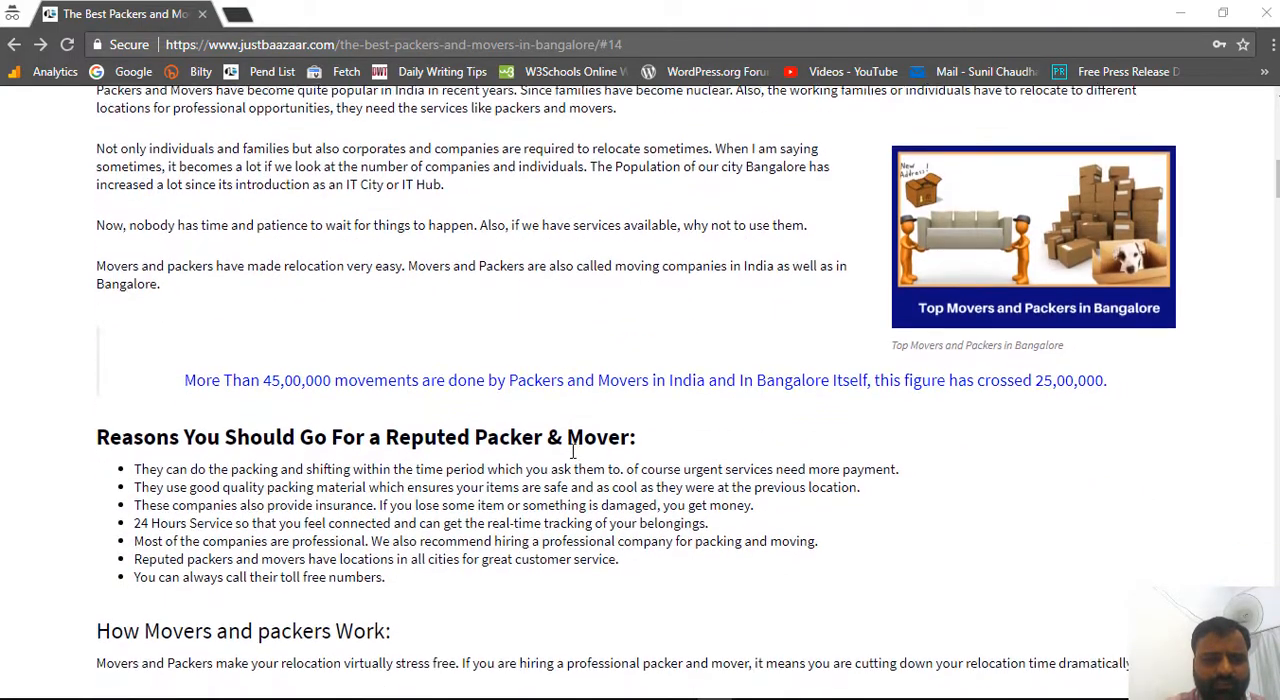
scroll(down, 3)
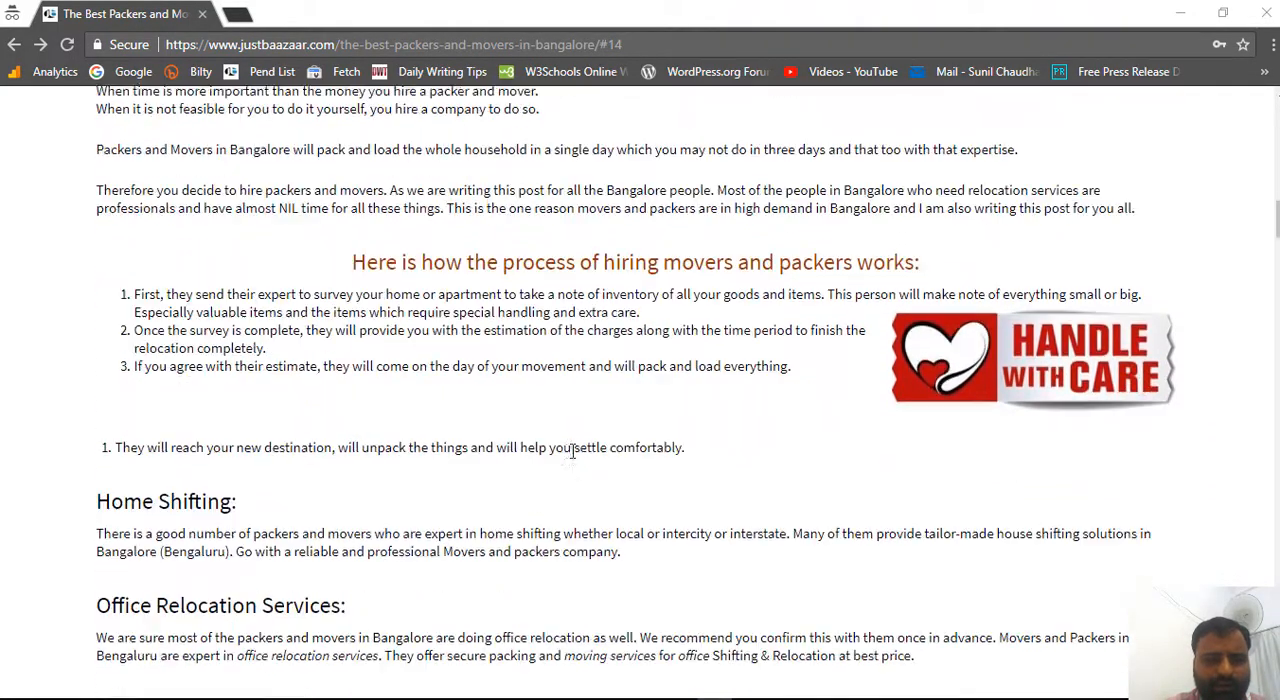
scroll(down, 3)
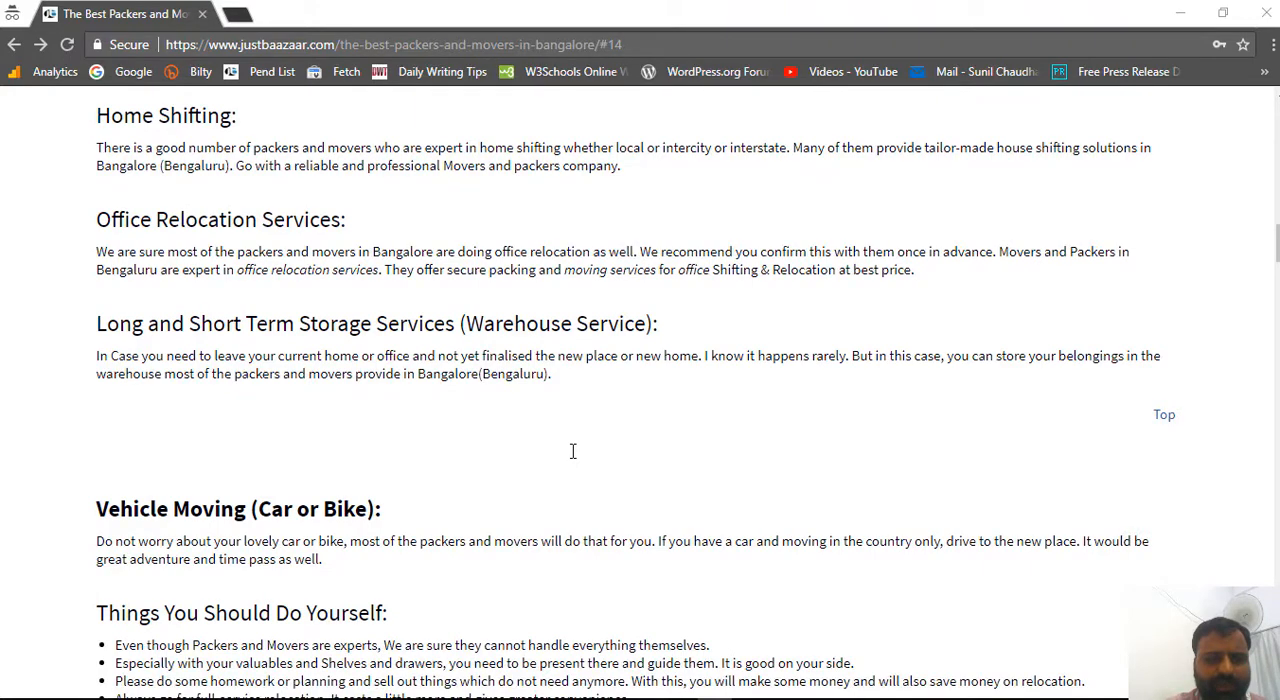
scroll(down, 3)
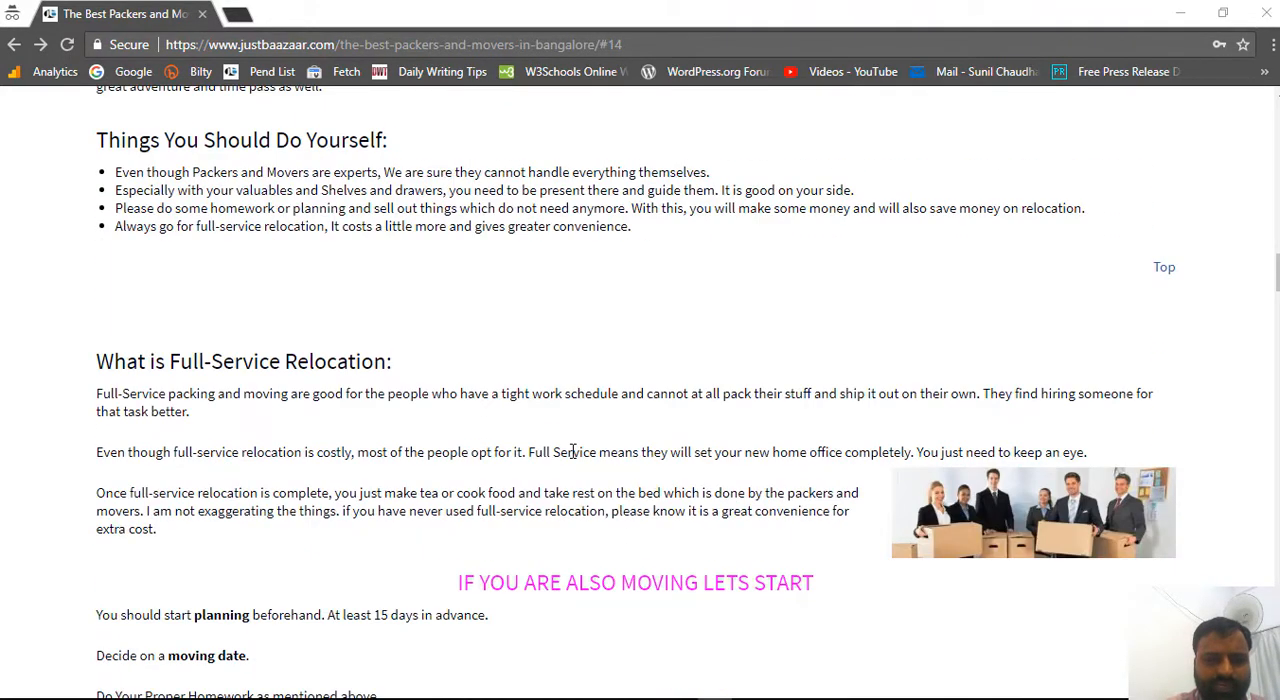
scroll(down, 3)
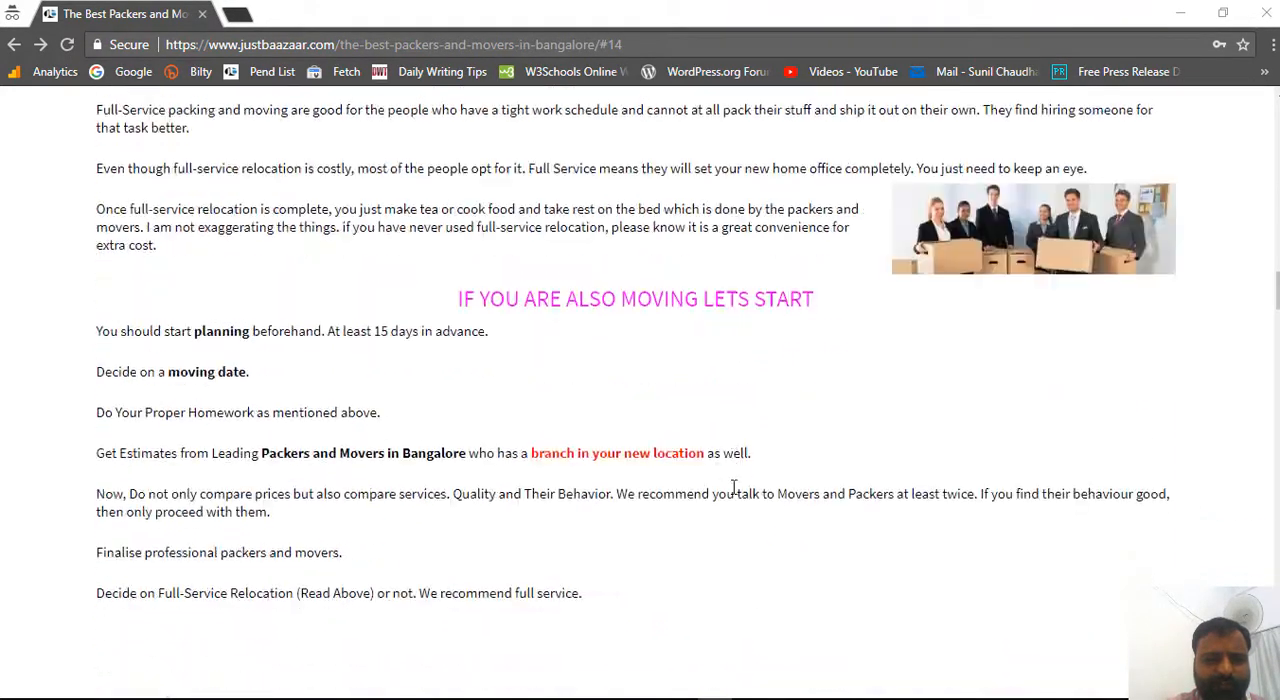
scroll(down, 3)
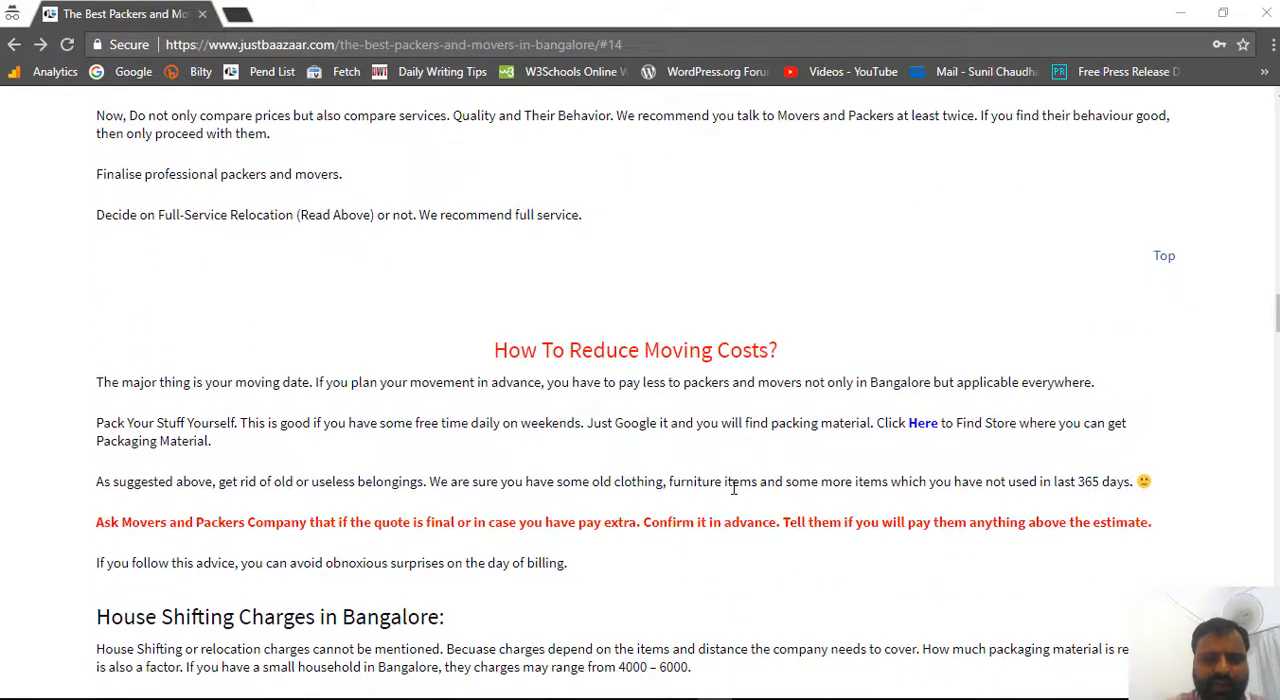
scroll(down, 3)
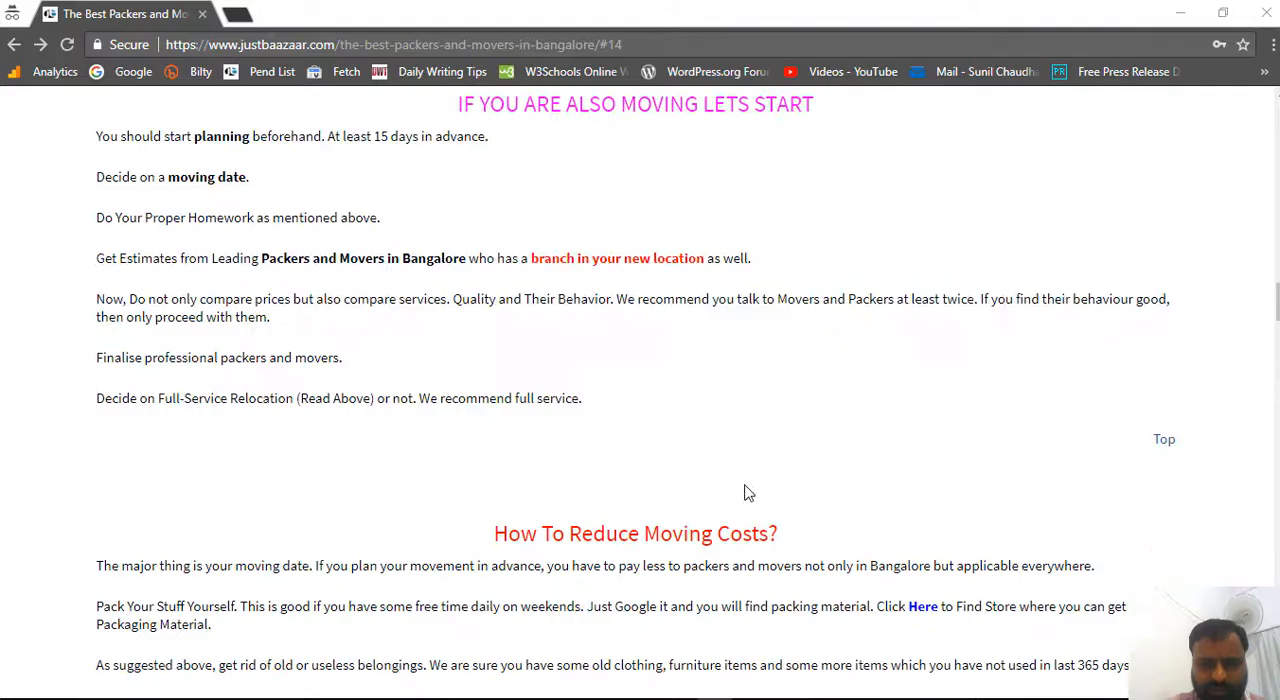
scroll(up, 3)
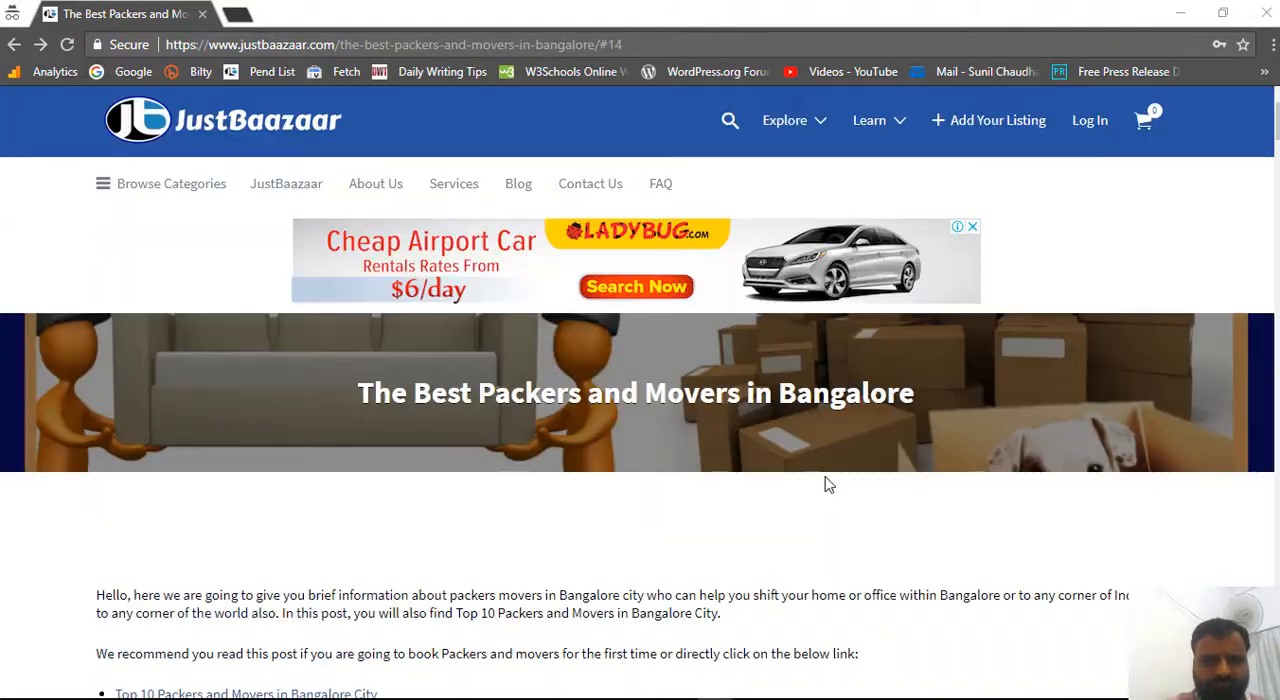
scroll(down, 3)
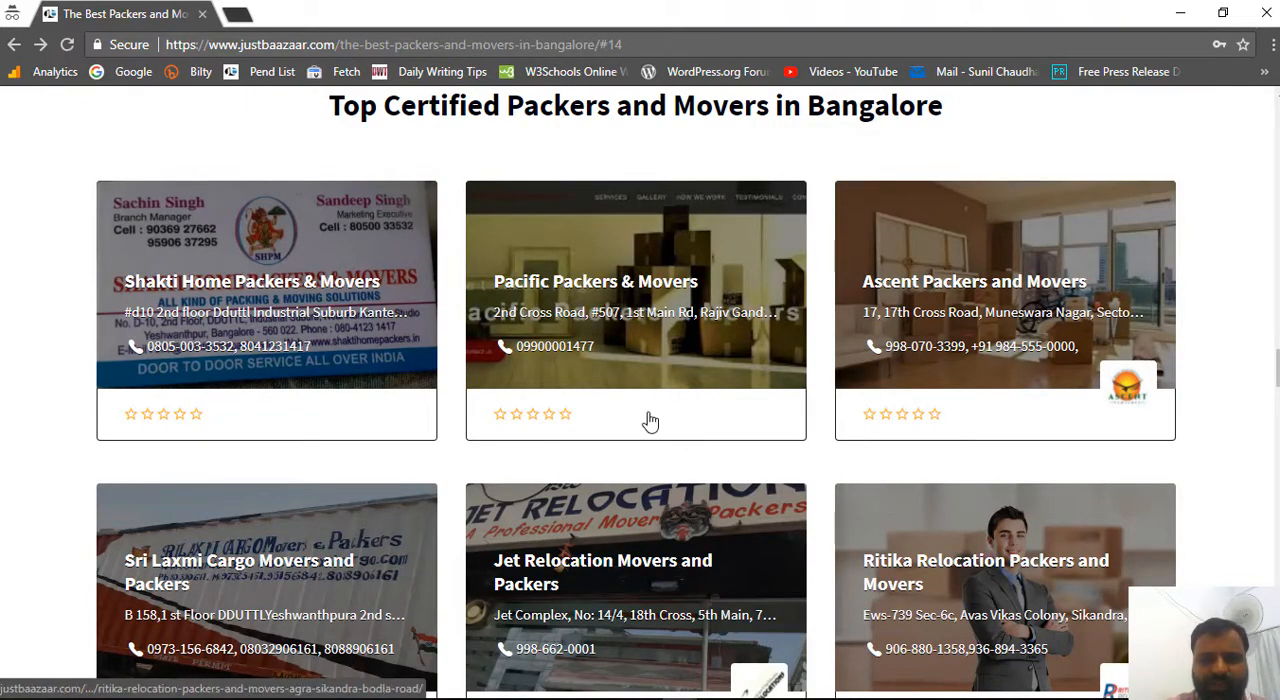
scroll(down, 3)
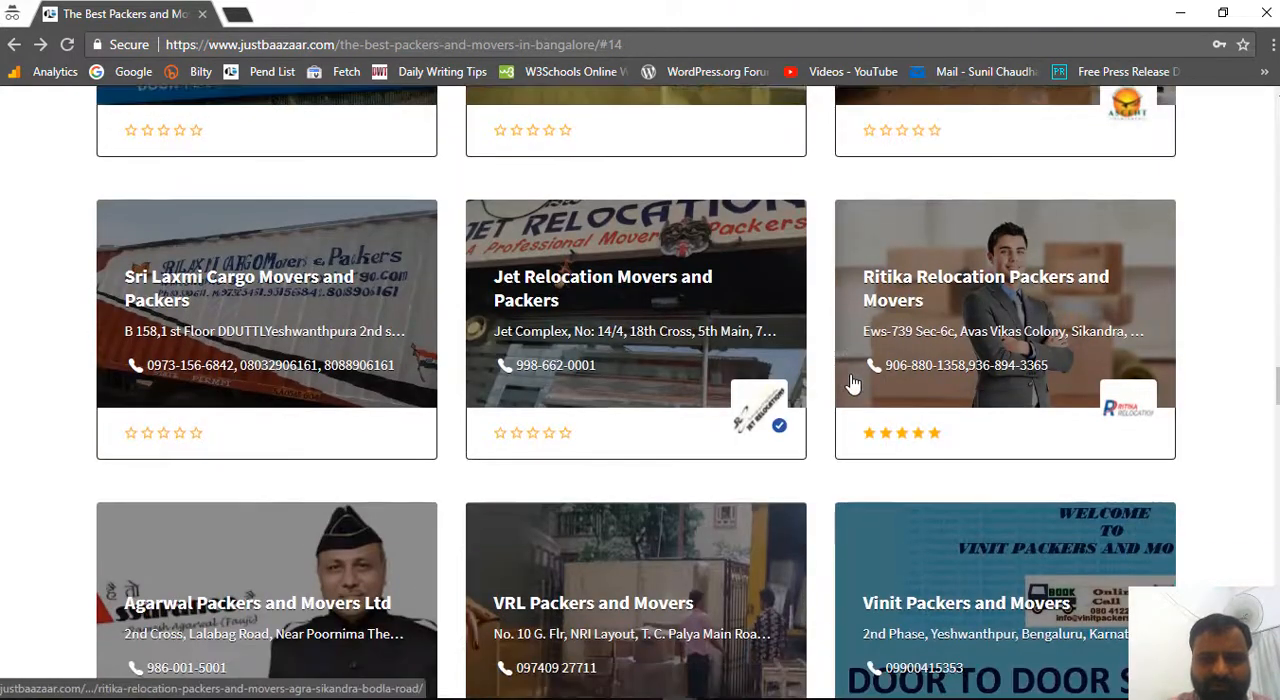
scroll(down, 3)
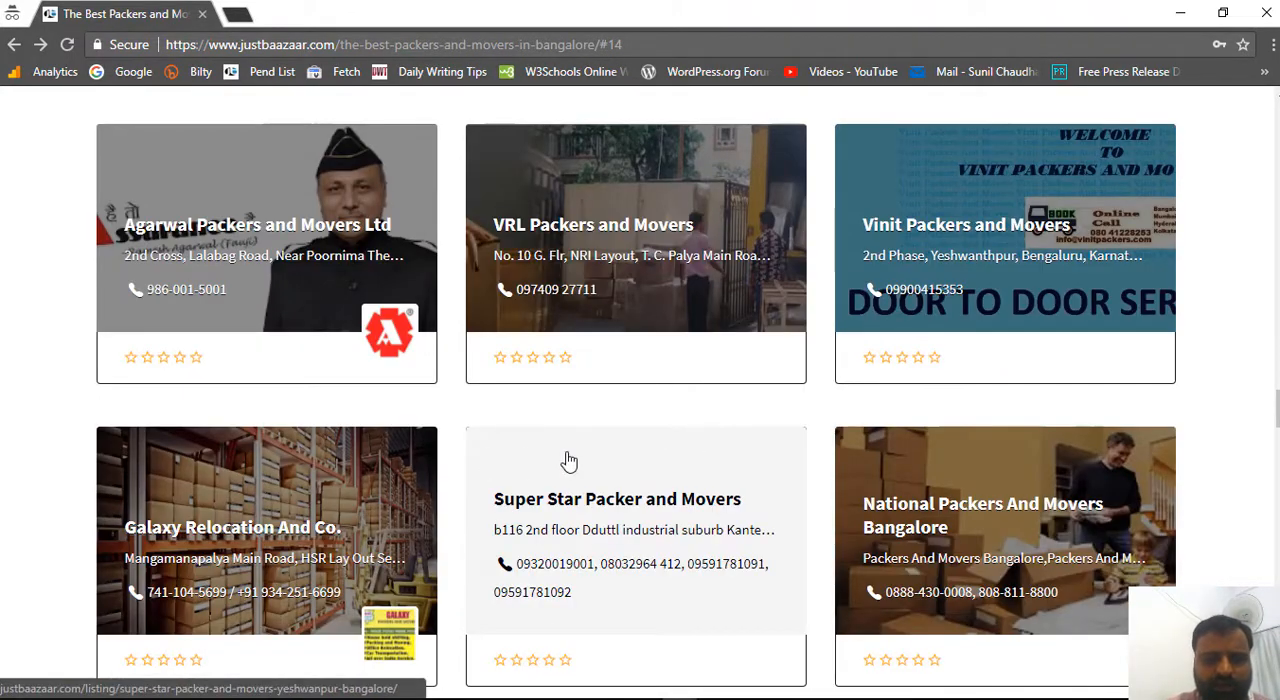
scroll(down, 3)
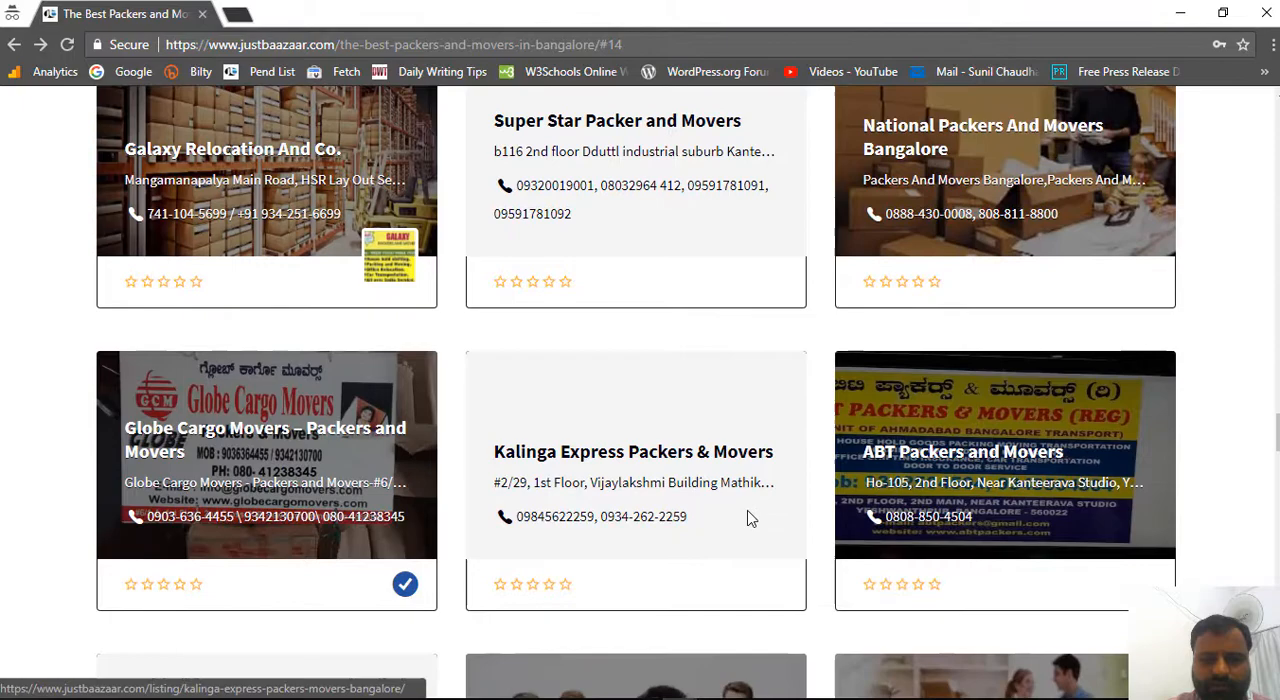
scroll(down, 3)
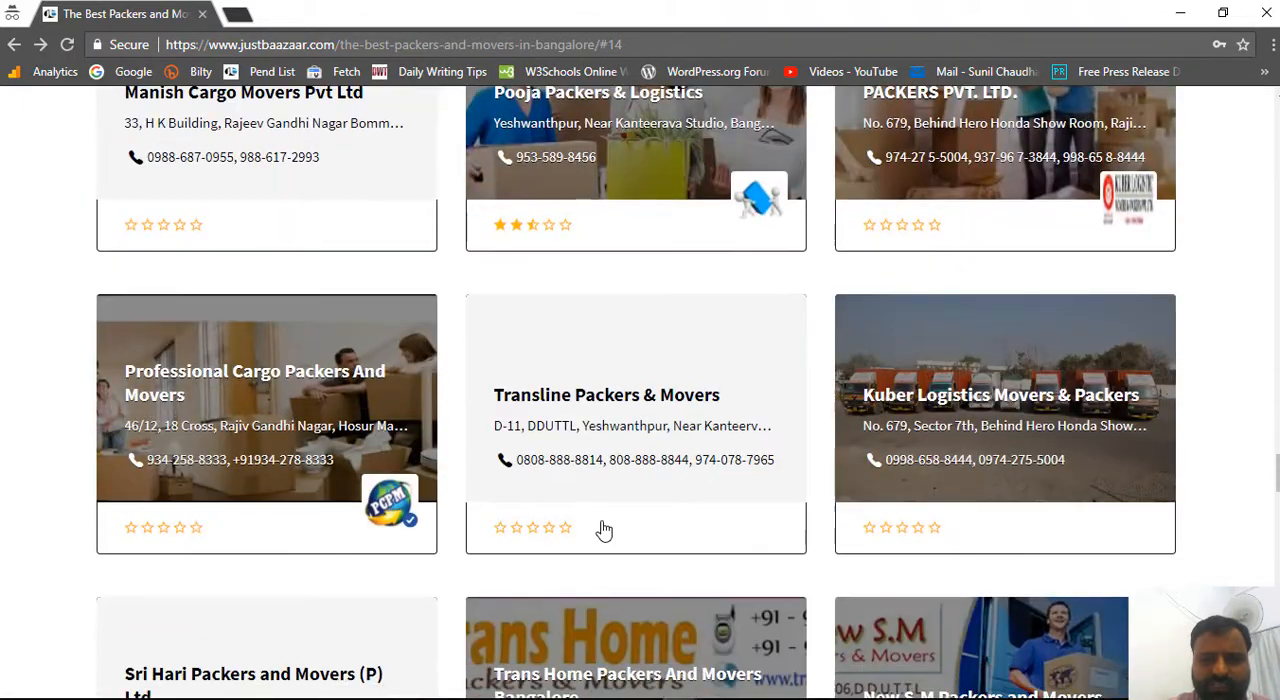
scroll(down, 3)
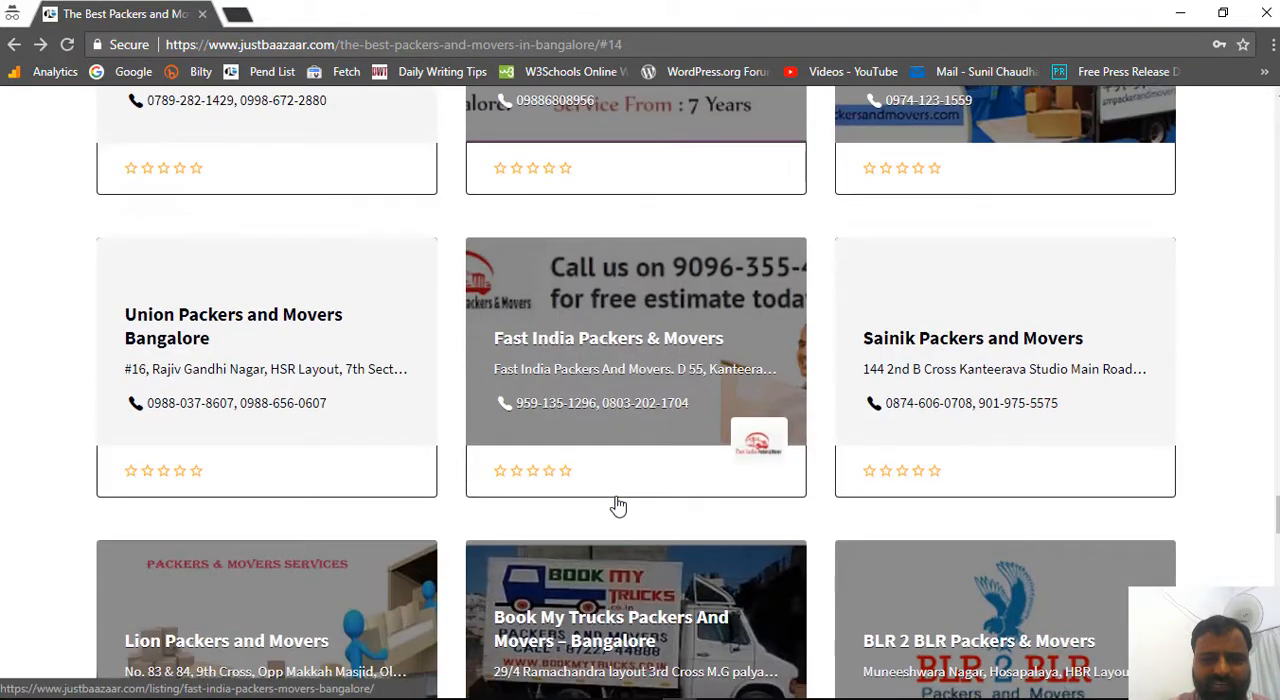
scroll(down, 3)
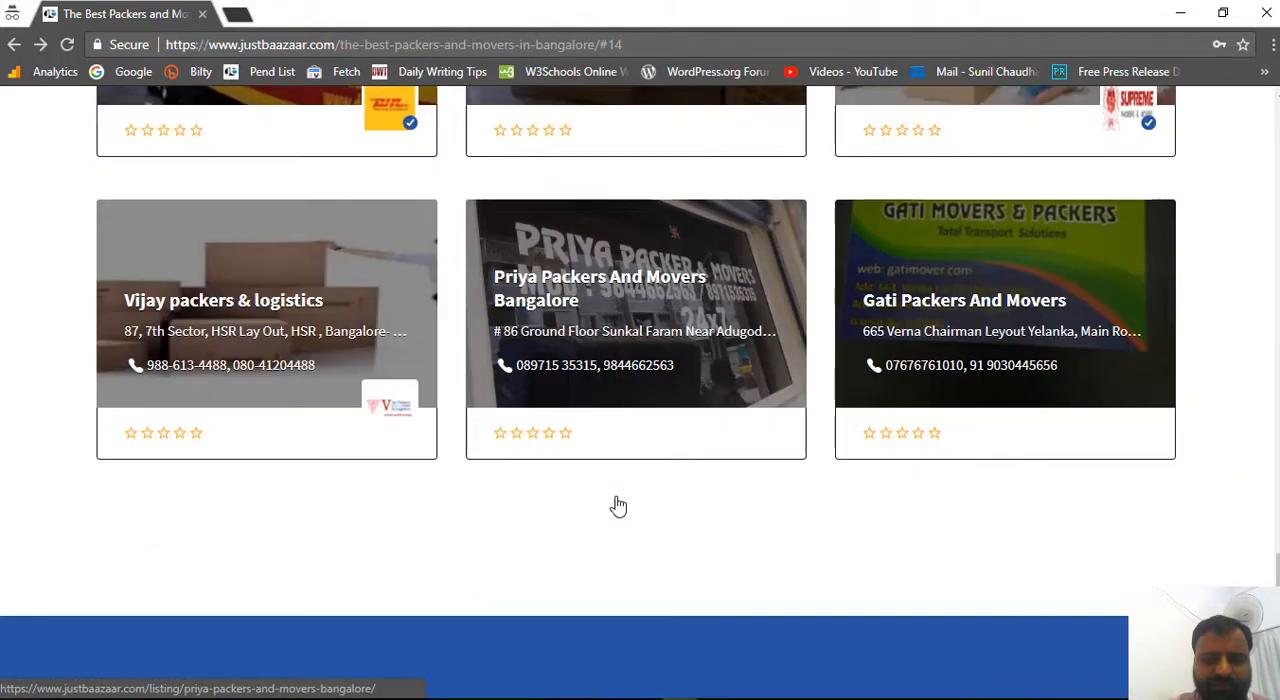
scroll(up, 3)
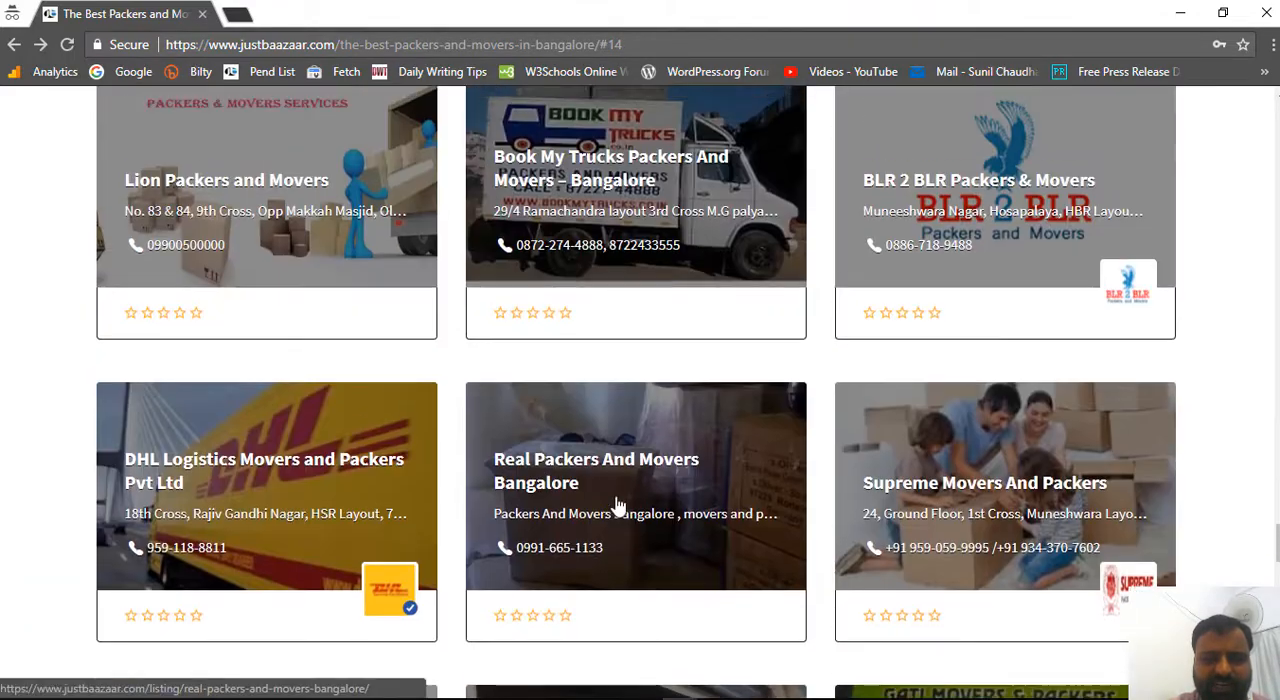
scroll(down, 3)
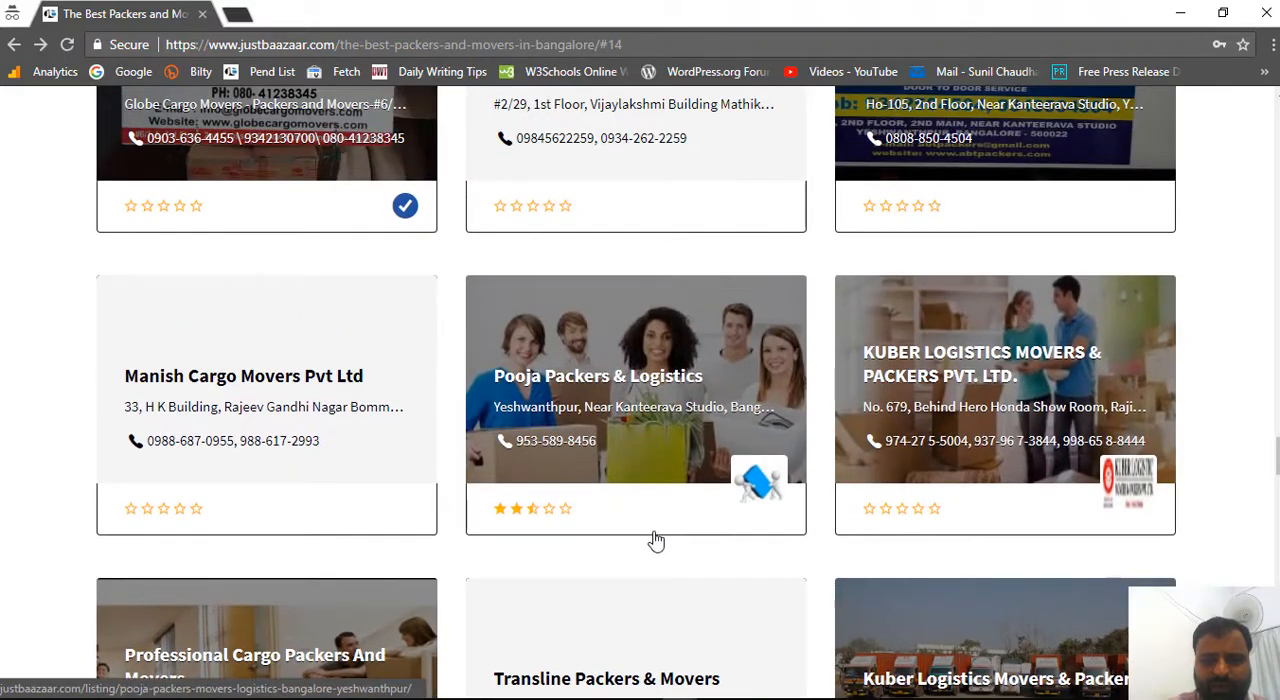
scroll(up, 3)
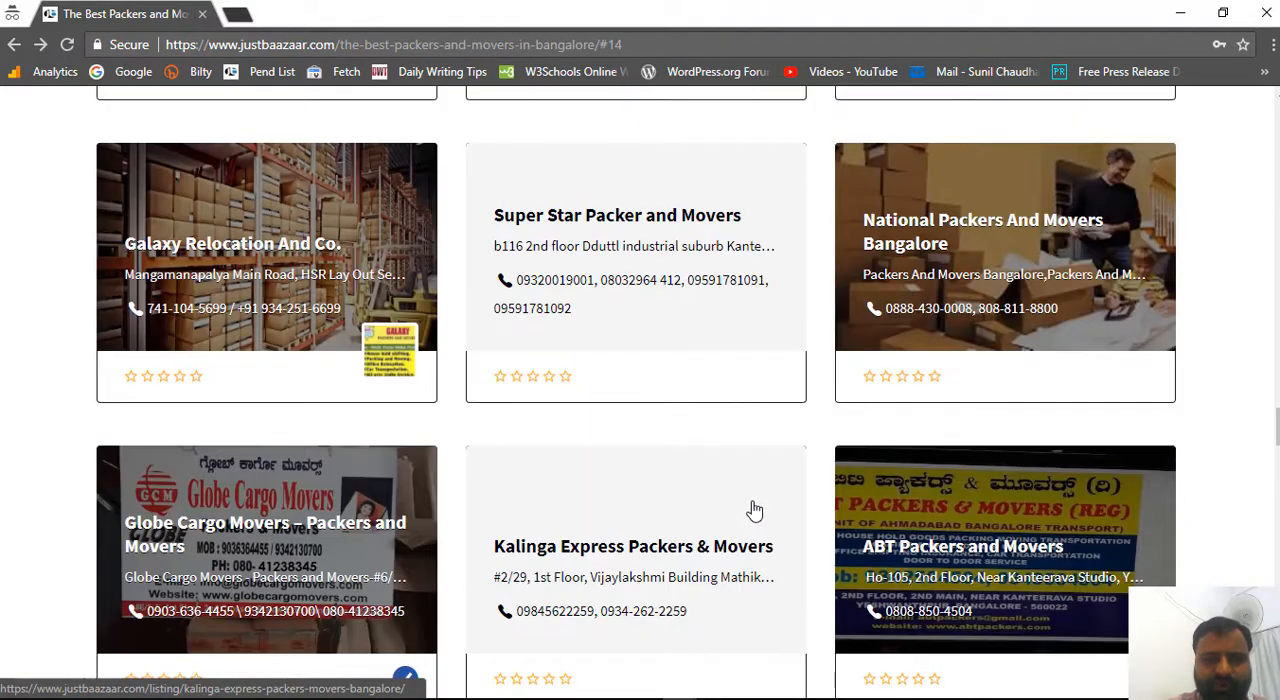
scroll(down, 3)
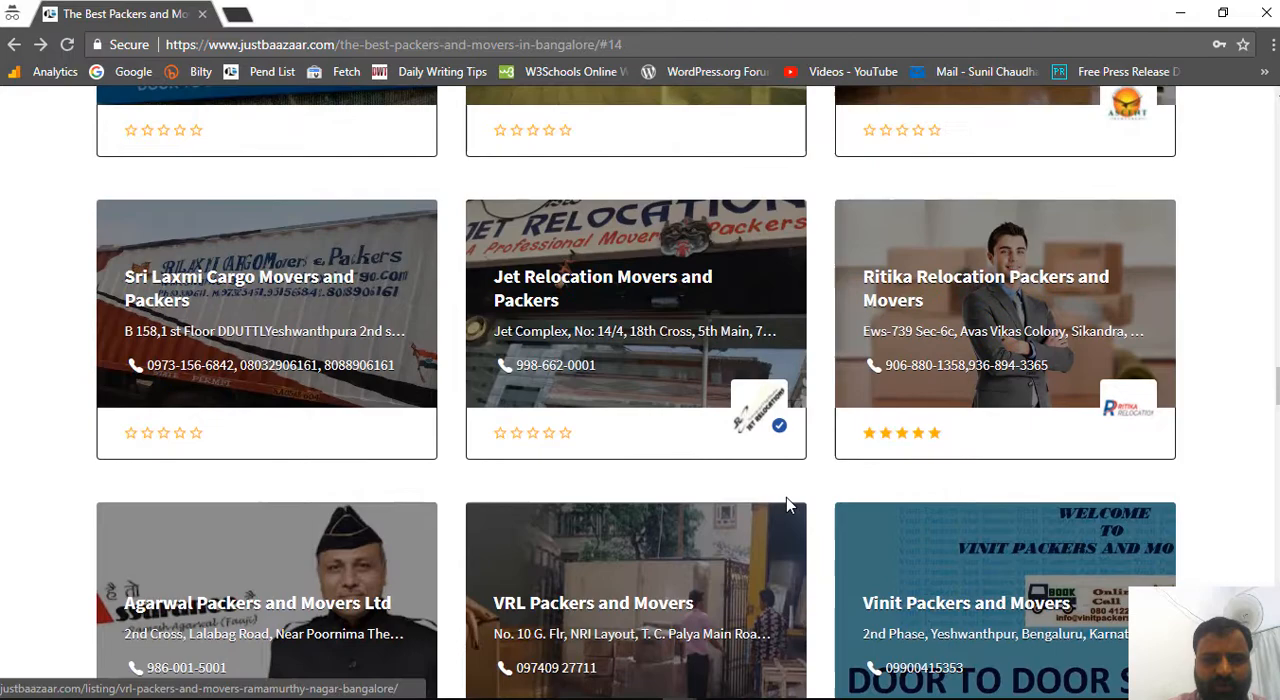
scroll(up, 3)
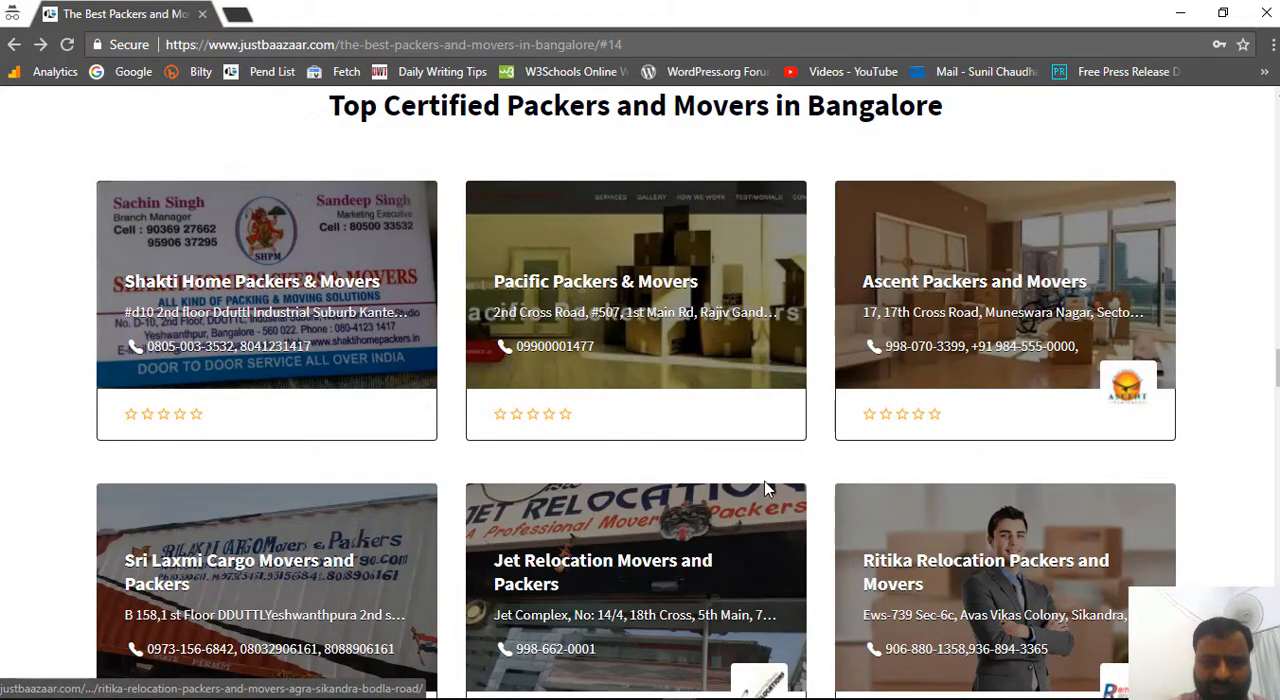
scroll(down, 3)
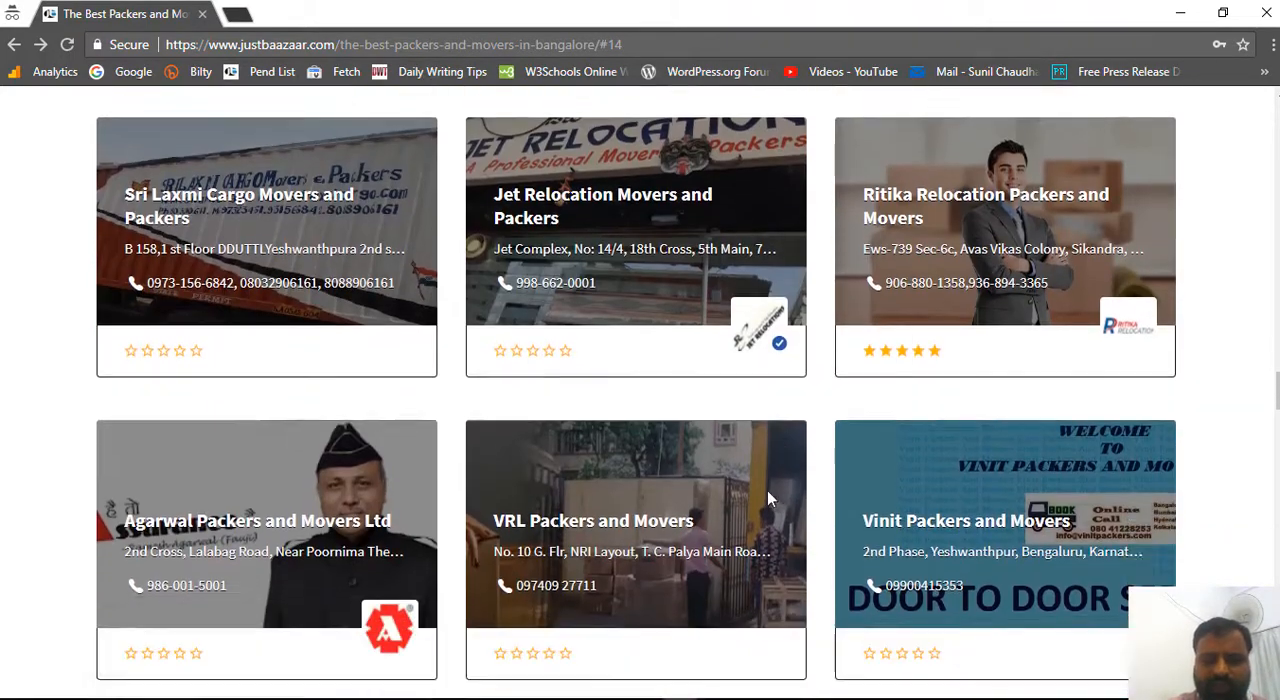
scroll(down, 3)
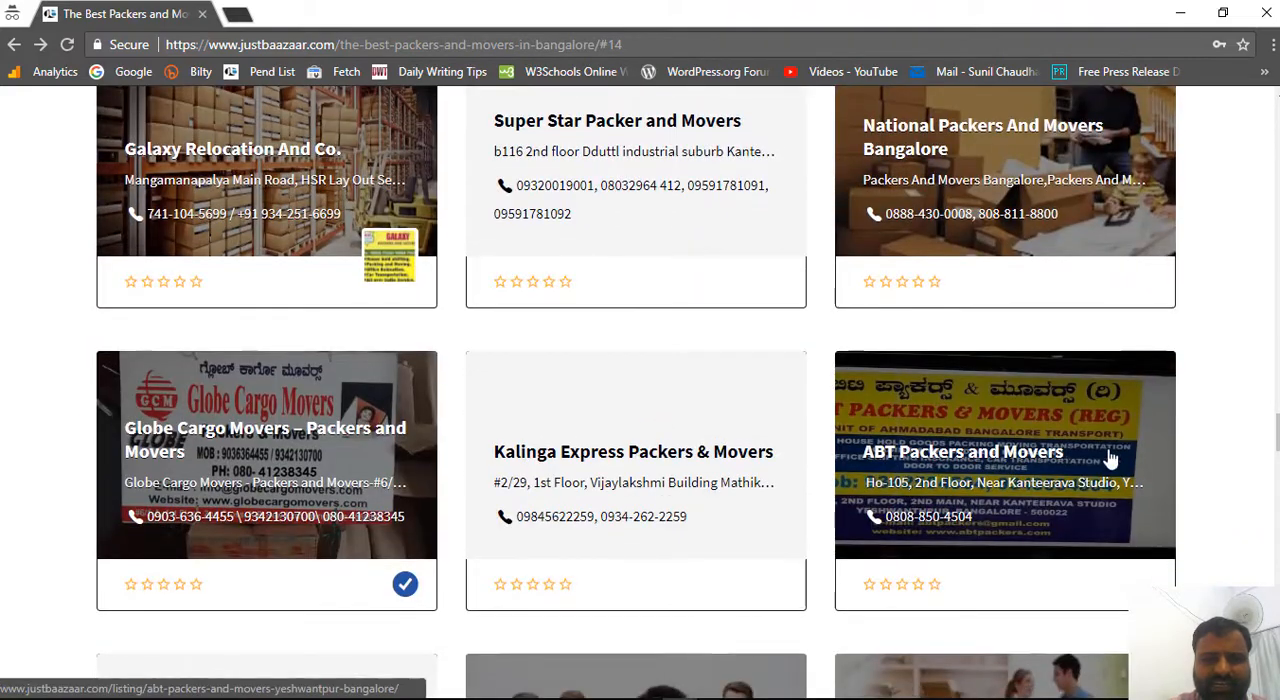
scroll(down, 3)
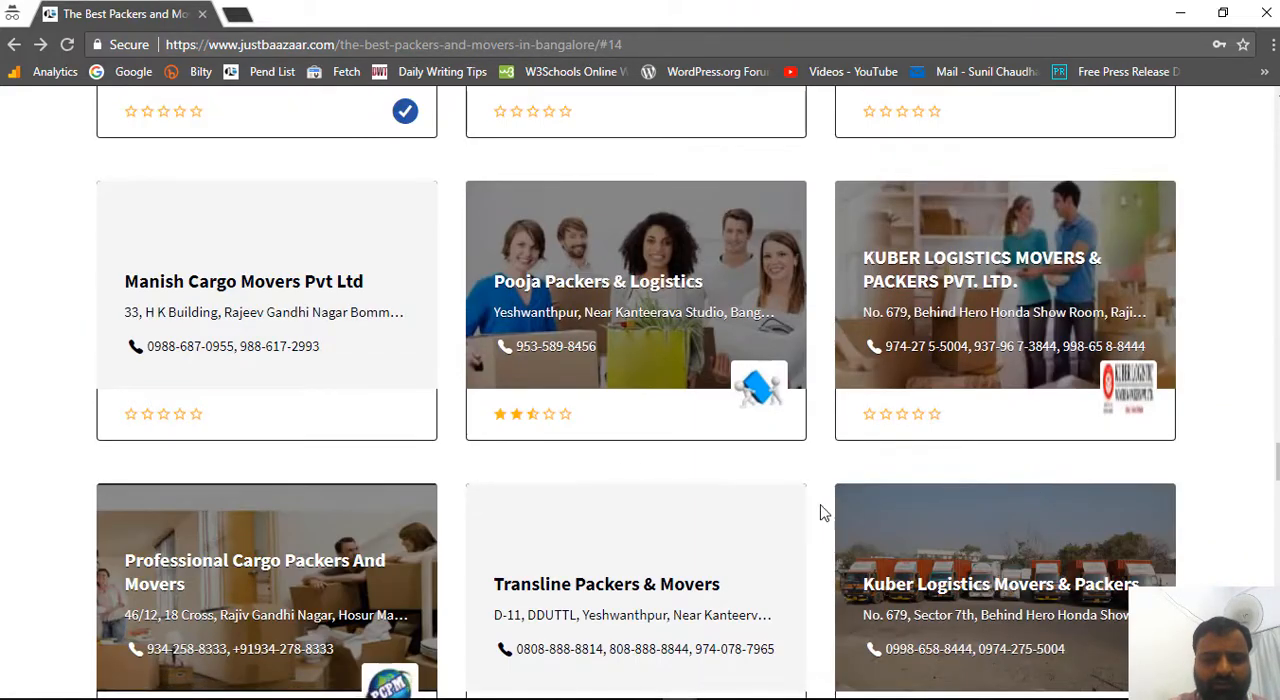
scroll(down, 3)
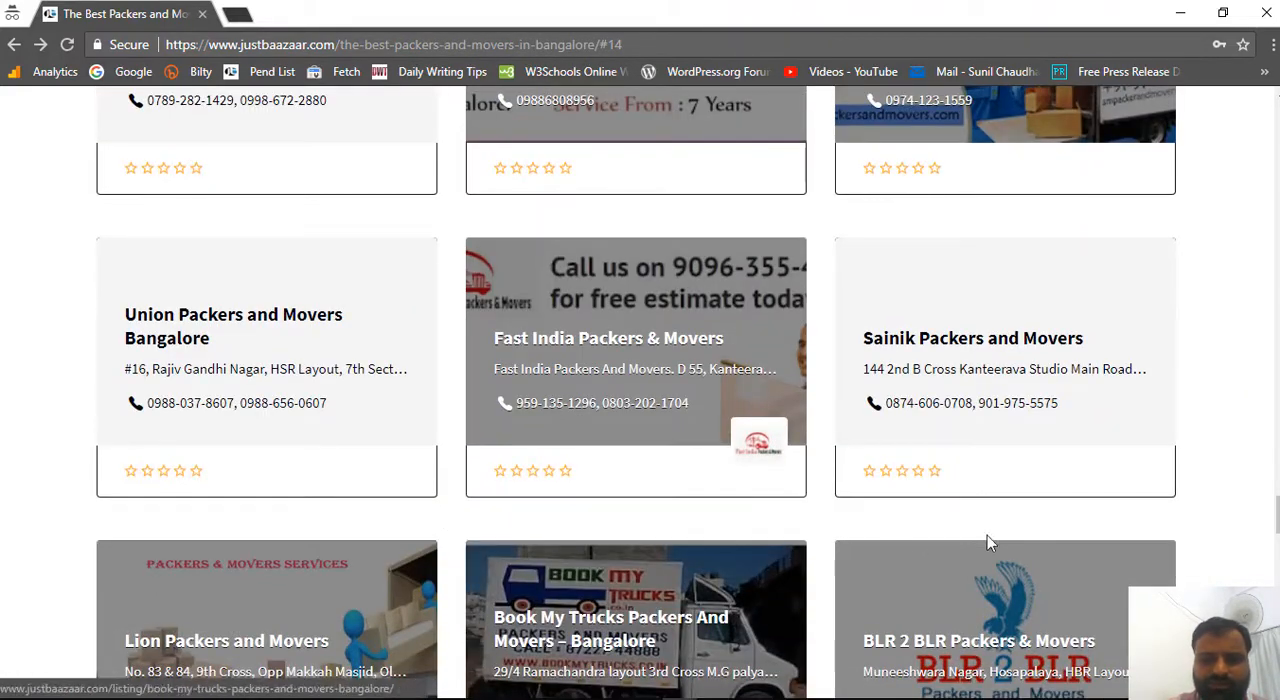
scroll(down, 3)
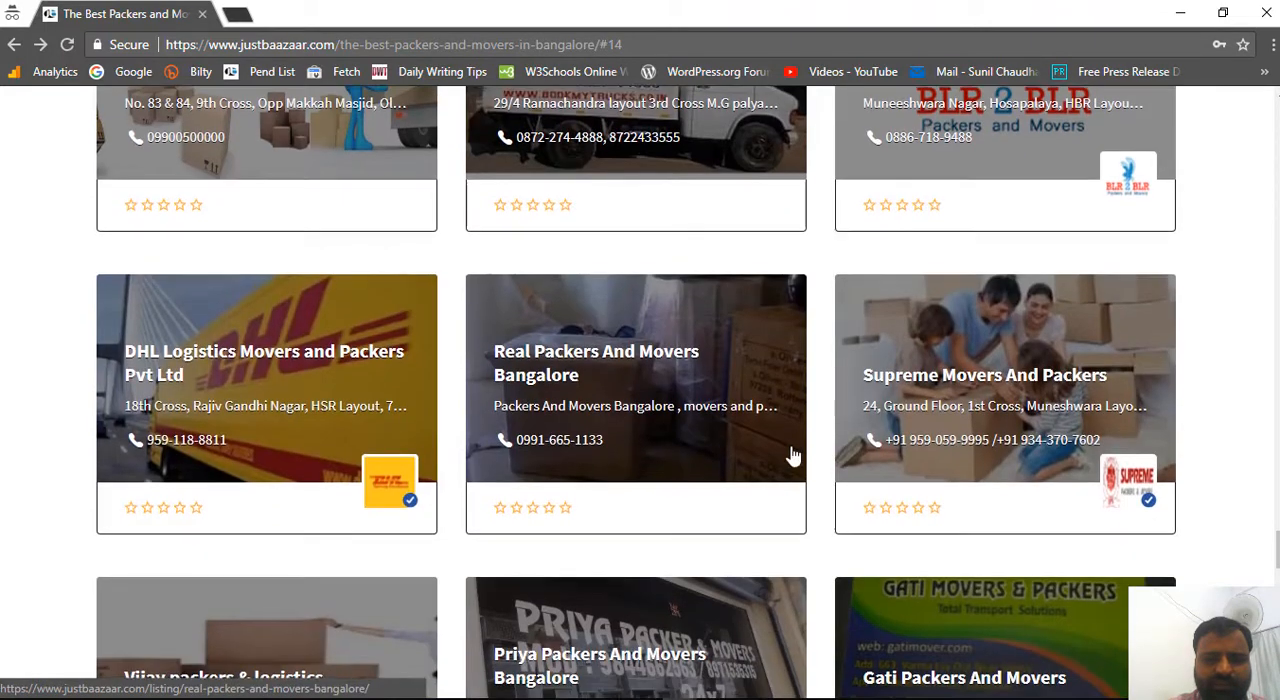
scroll(down, 3)
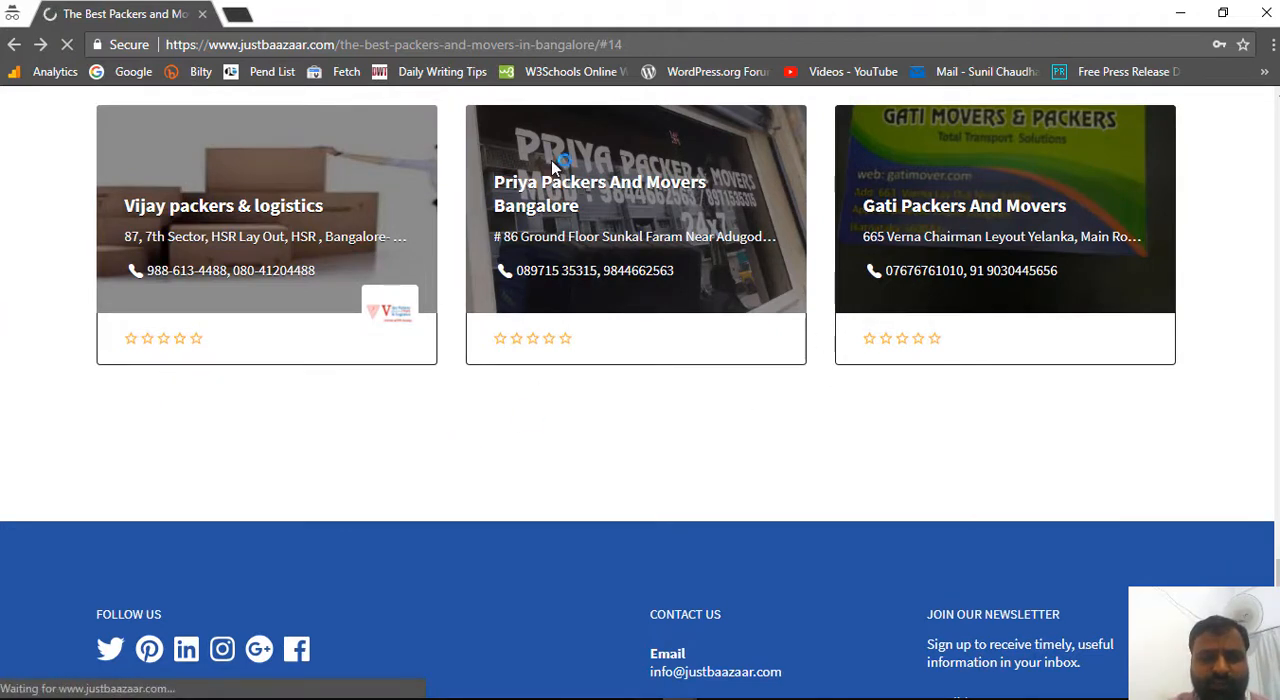
Open the Gati Packers And Movers listing and scroll its description down to branches and Working Hours
click(964, 206)
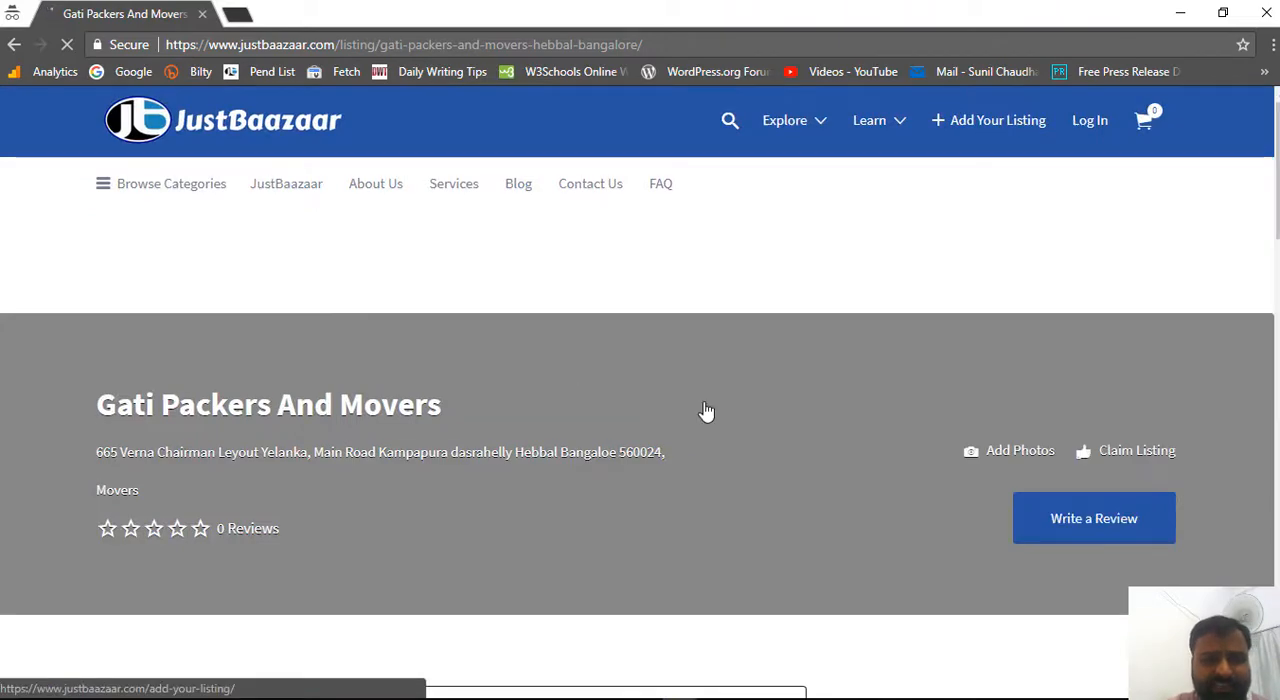
scroll(down, 3)
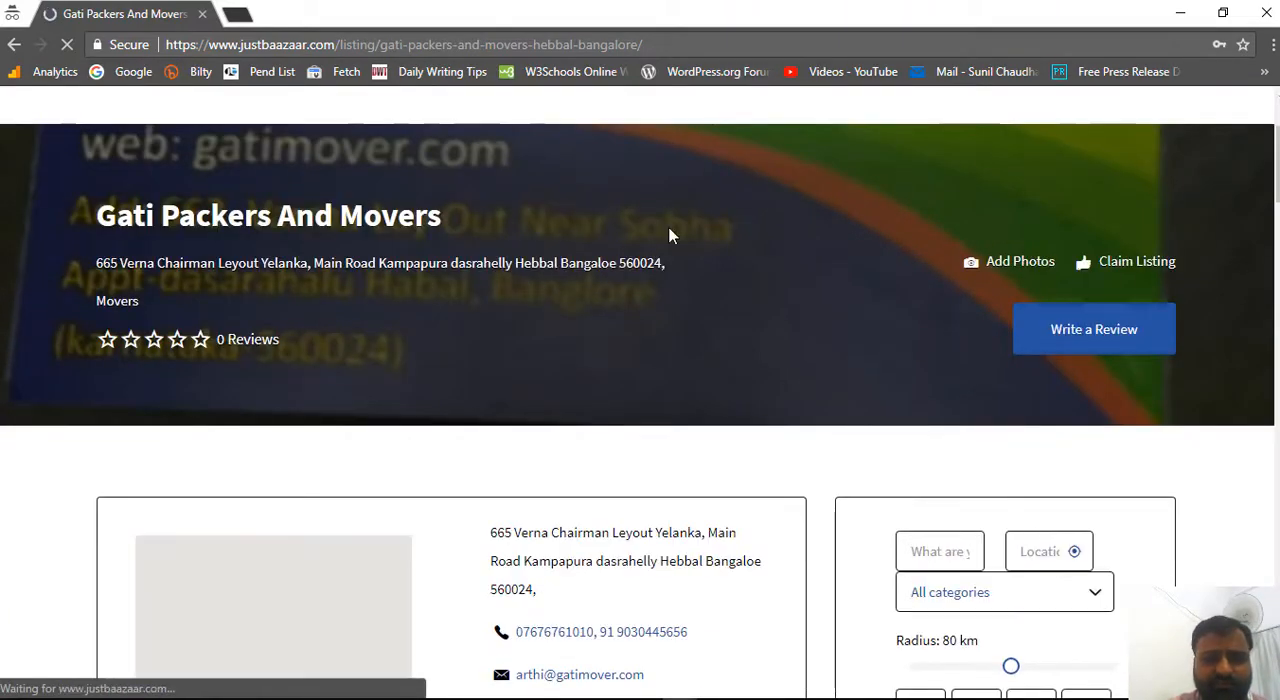
mouse_move(80, 270)
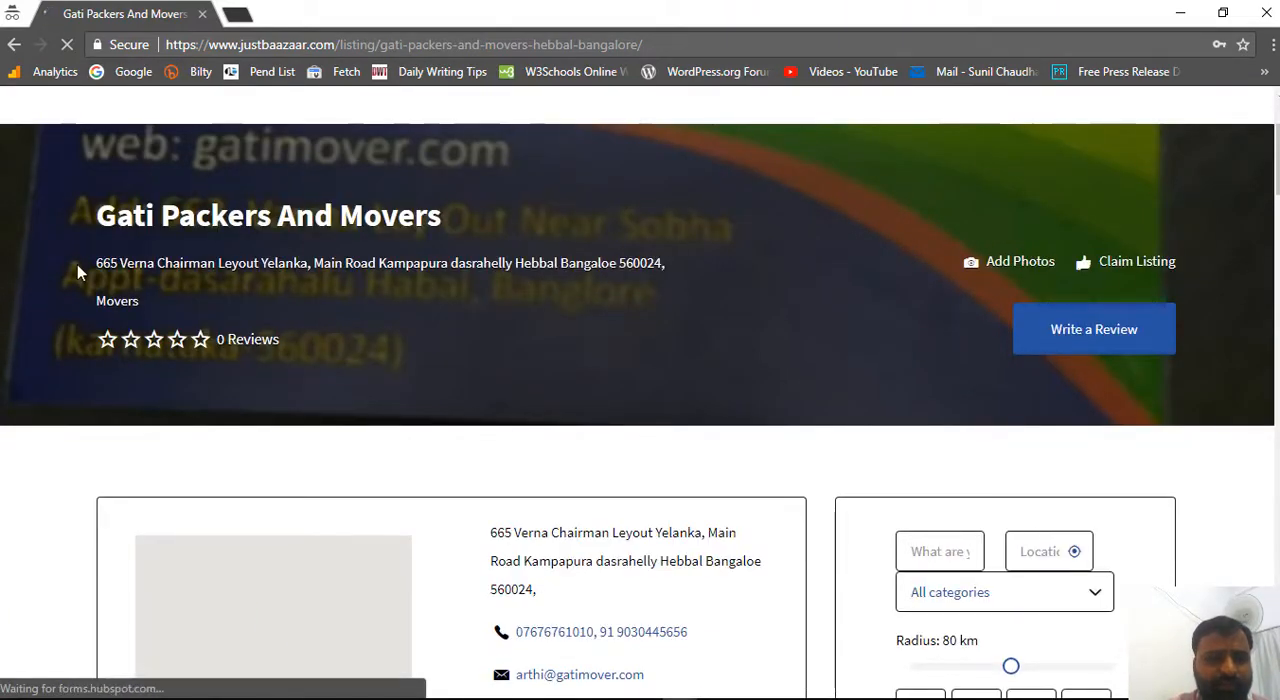
scroll(down, 3)
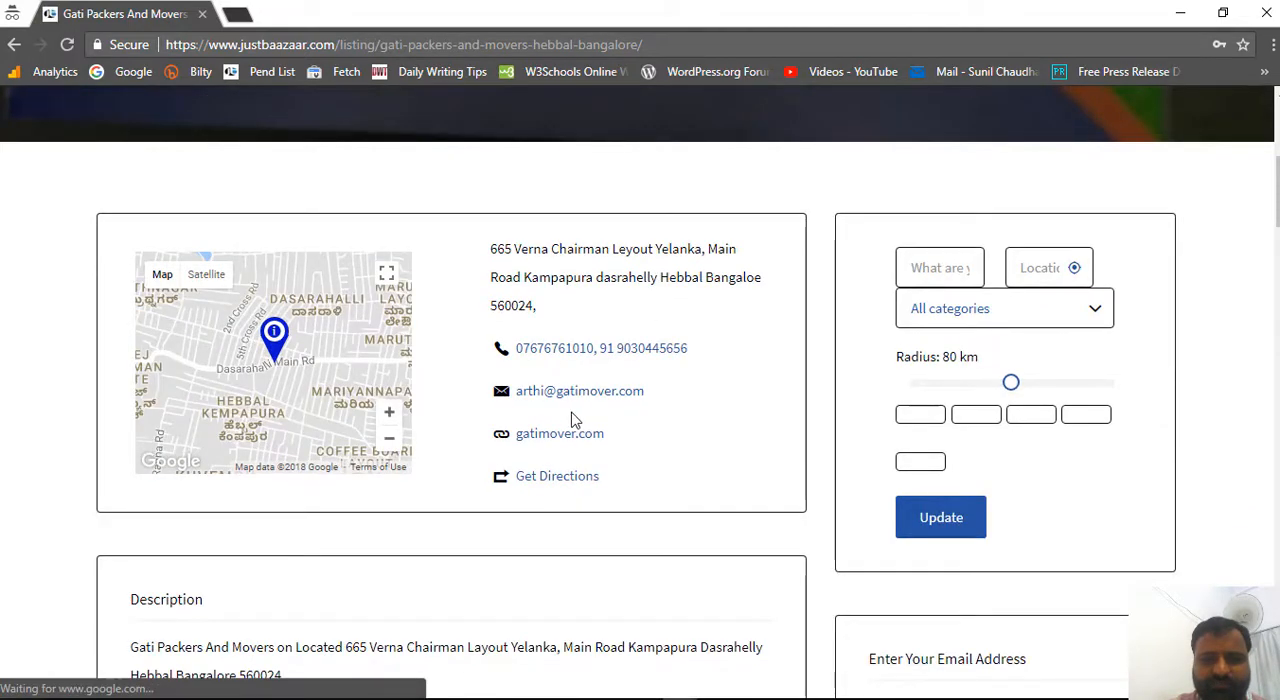
scroll(down, 3)
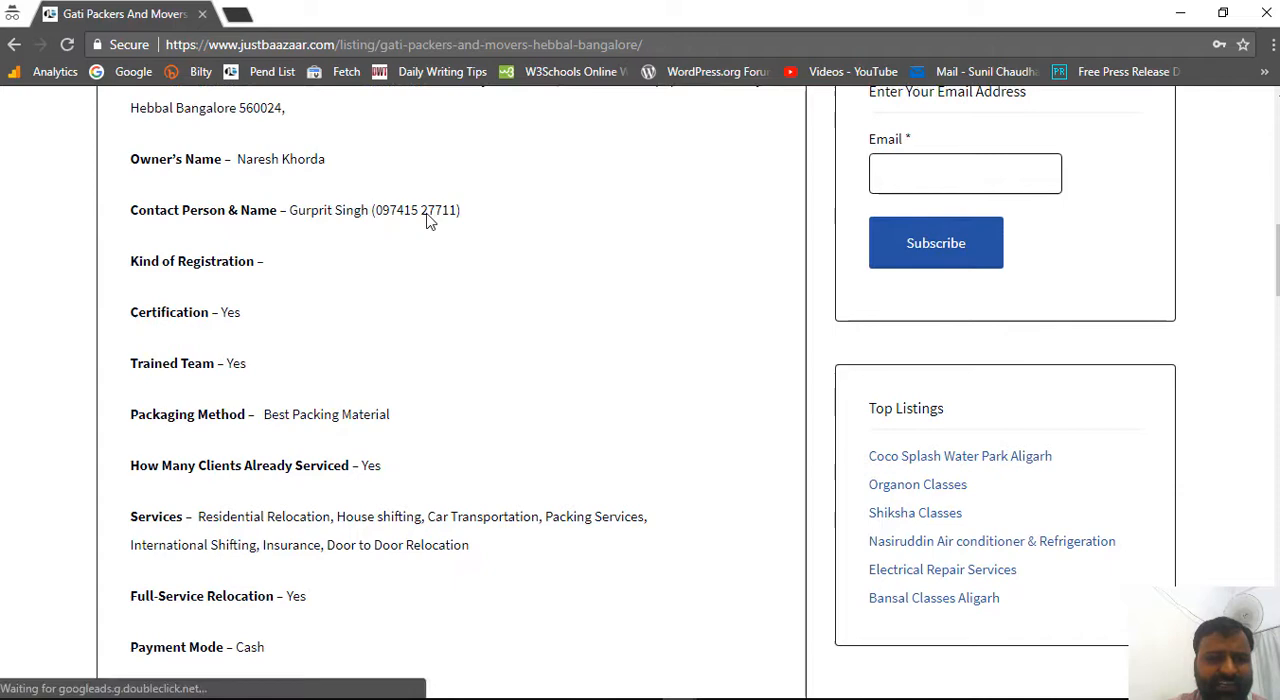
scroll(down, 3)
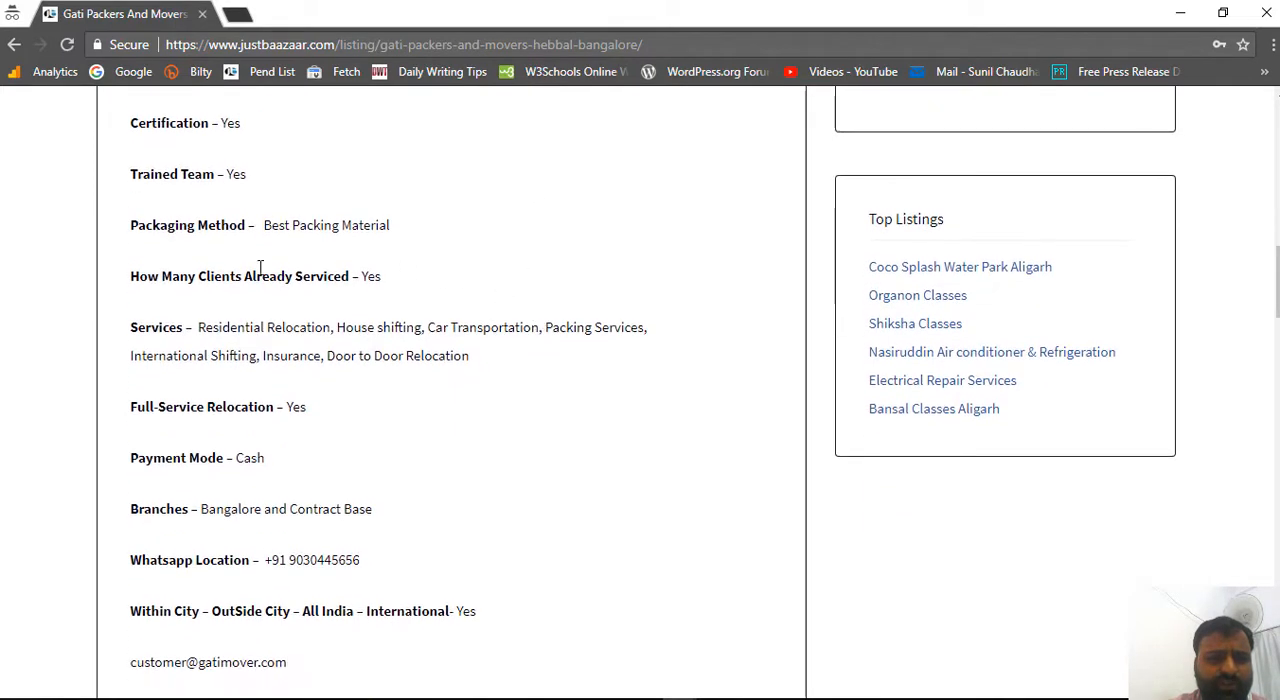
scroll(down, 3)
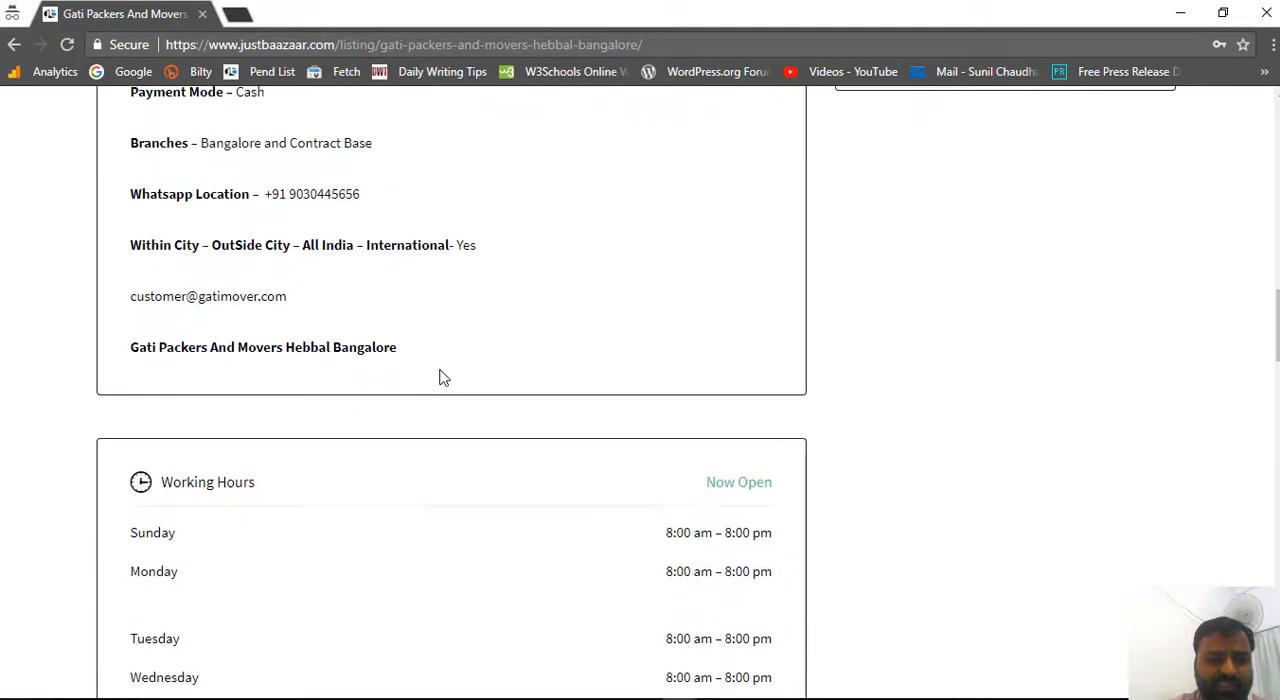
scroll(down, 3)
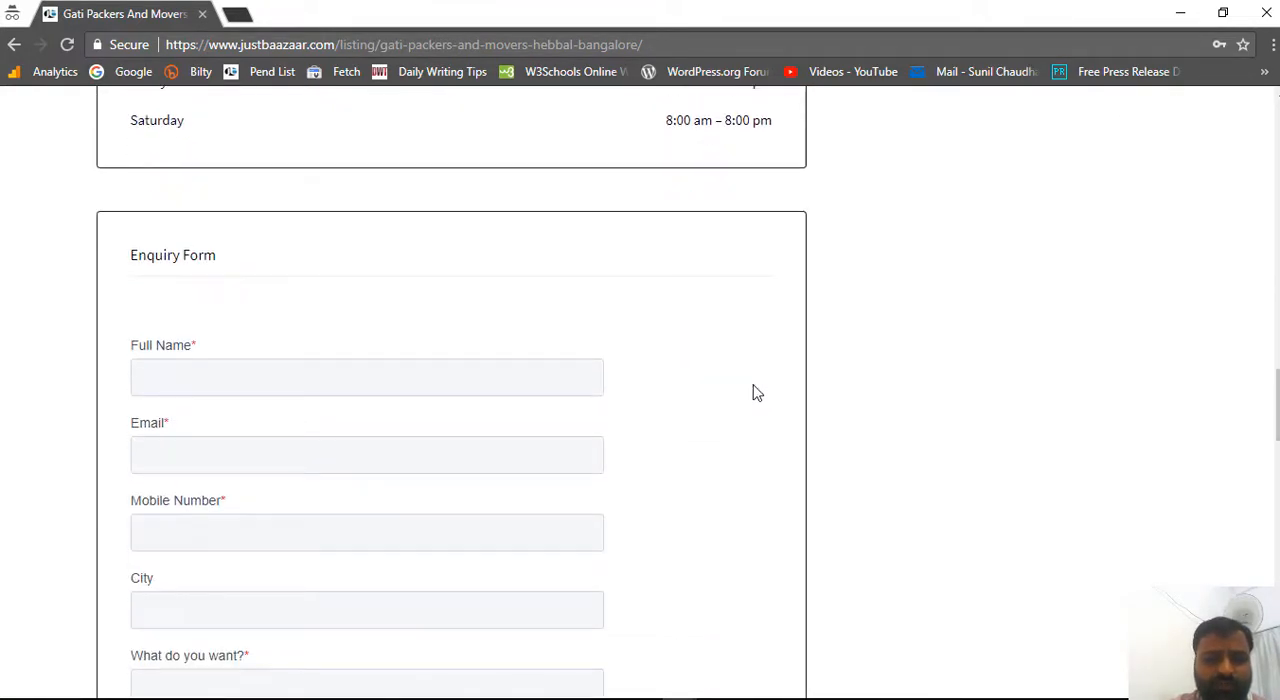
scroll(down, 3)
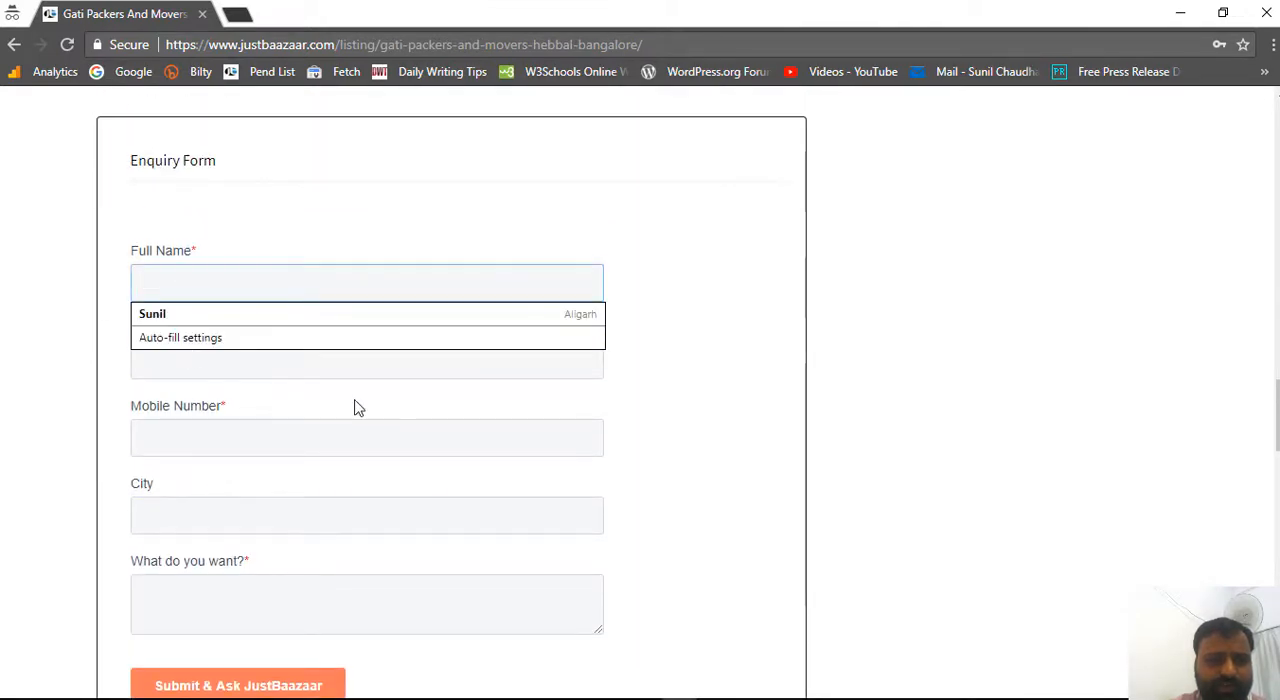
scroll(down, 3)
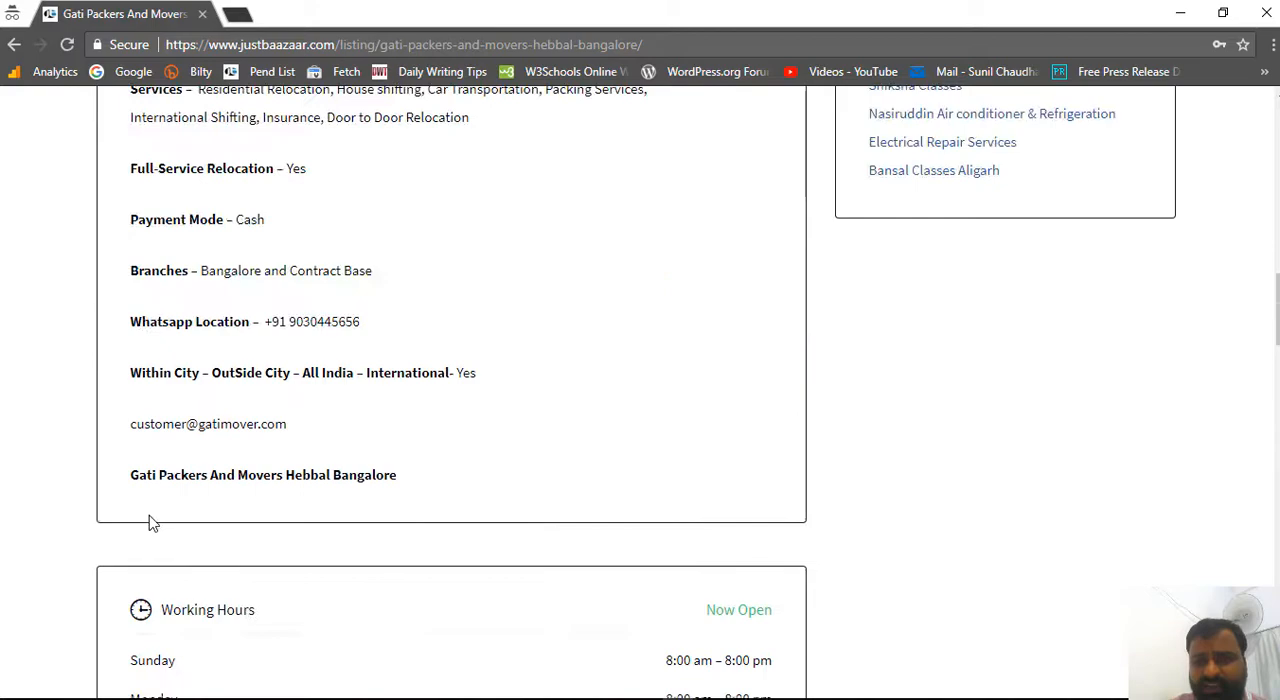